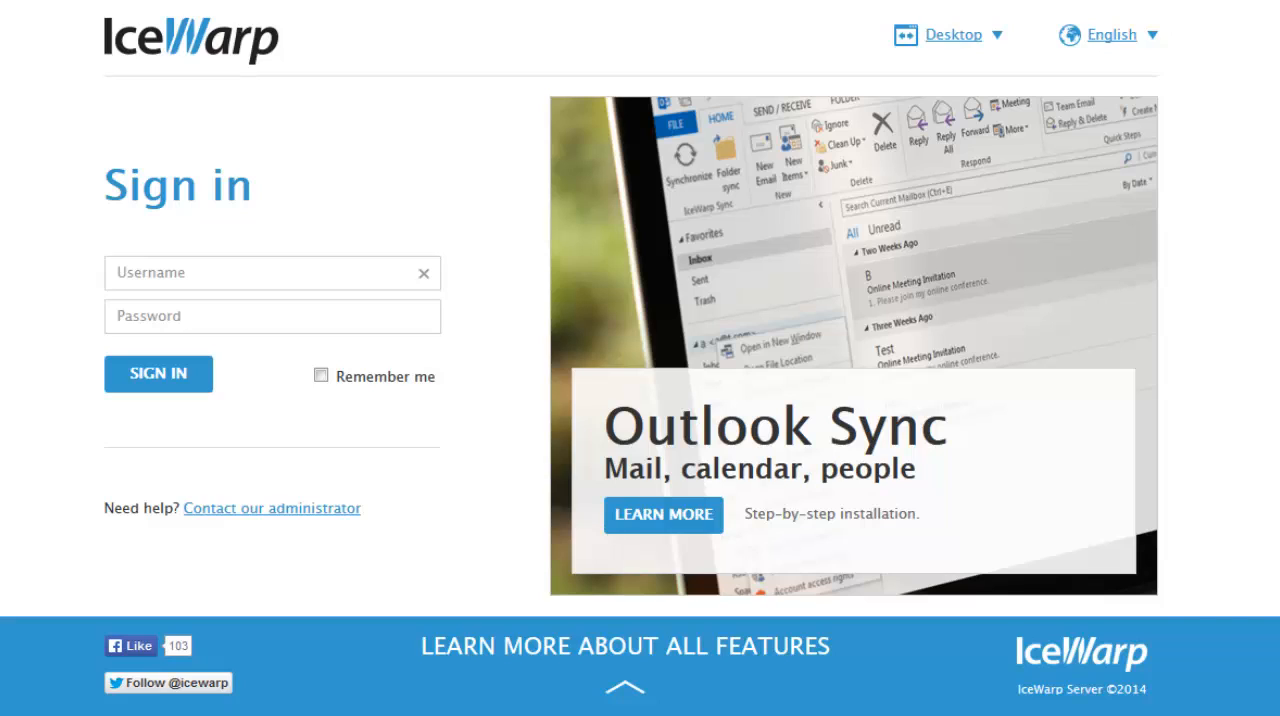
{"action": "mouse_move", "coordinate": [248, 516]}
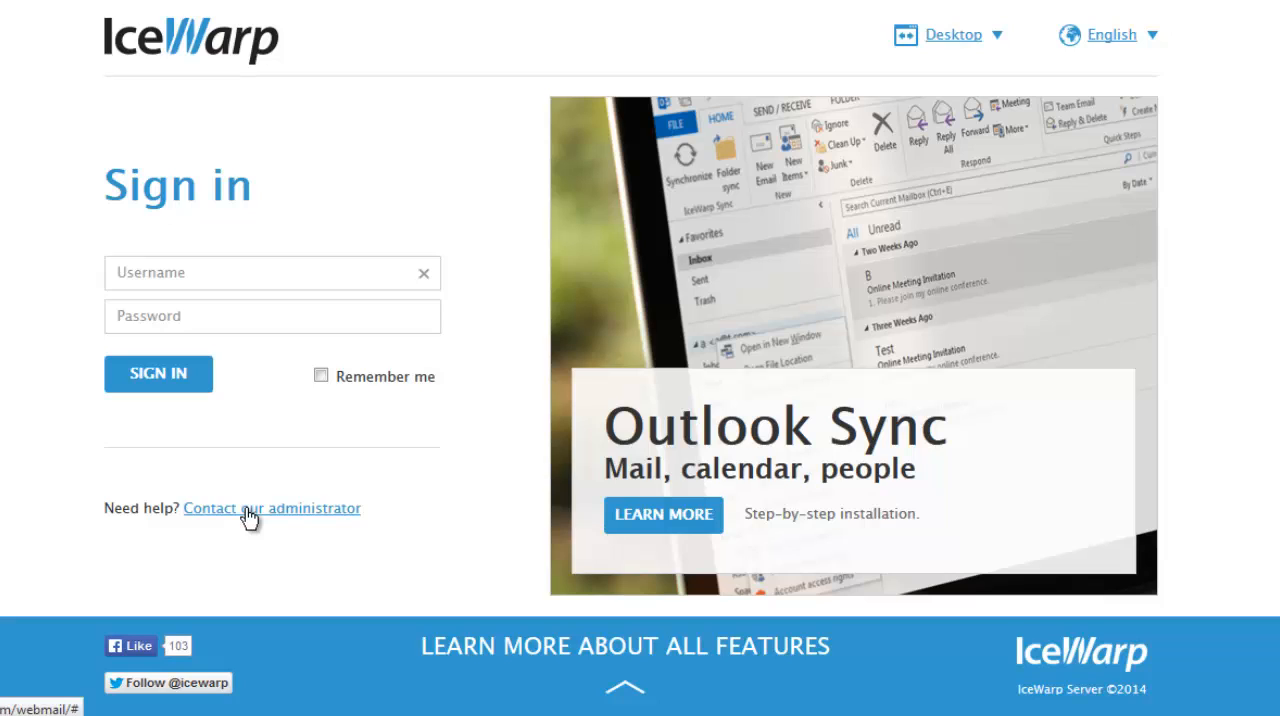
- Look at the contact-administrator form and the Outlook Sync installation guide from the login page
{"action": "left_click", "coordinate": [272, 508]}
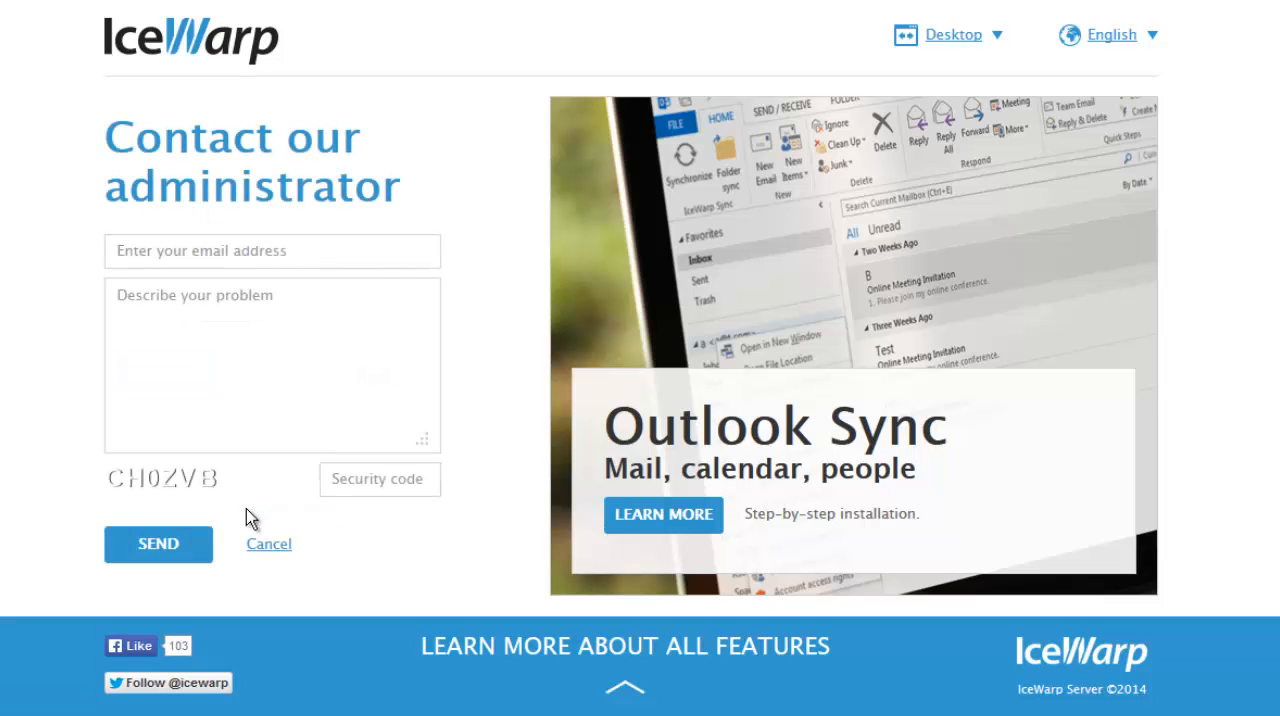
{"action": "left_click", "coordinate": [268, 544]}
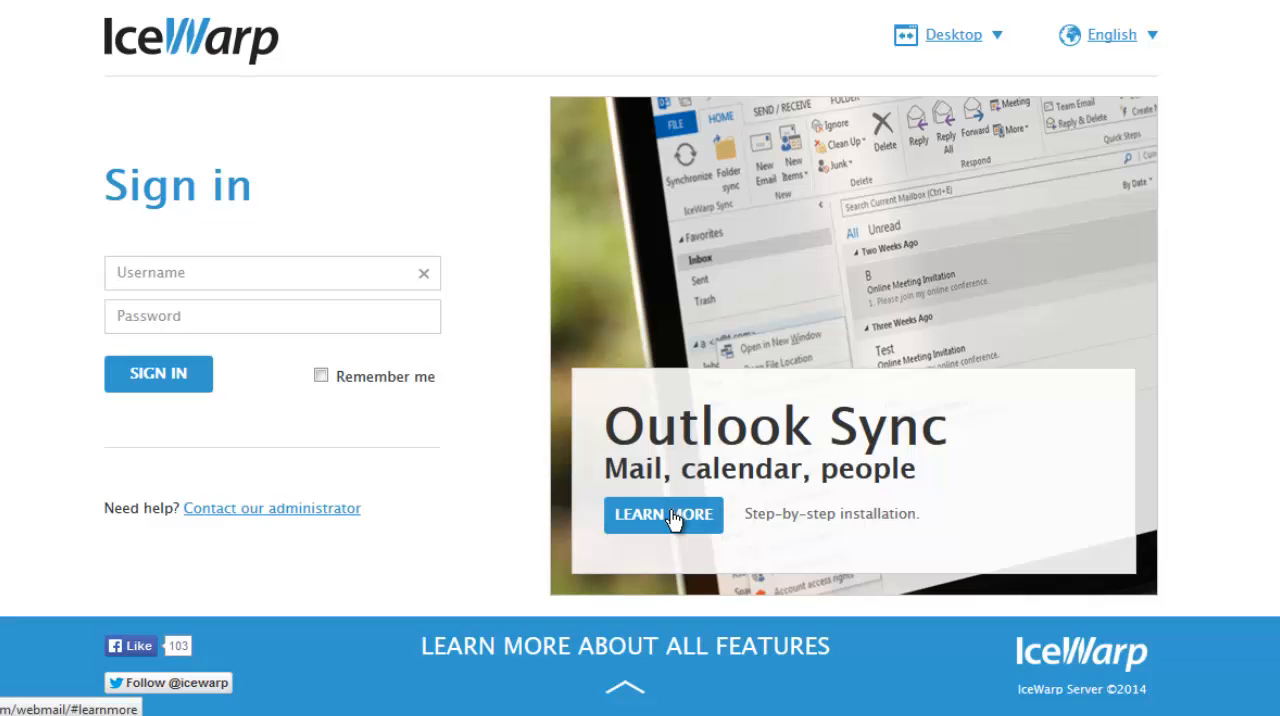
{"action": "left_click", "coordinate": [664, 514]}
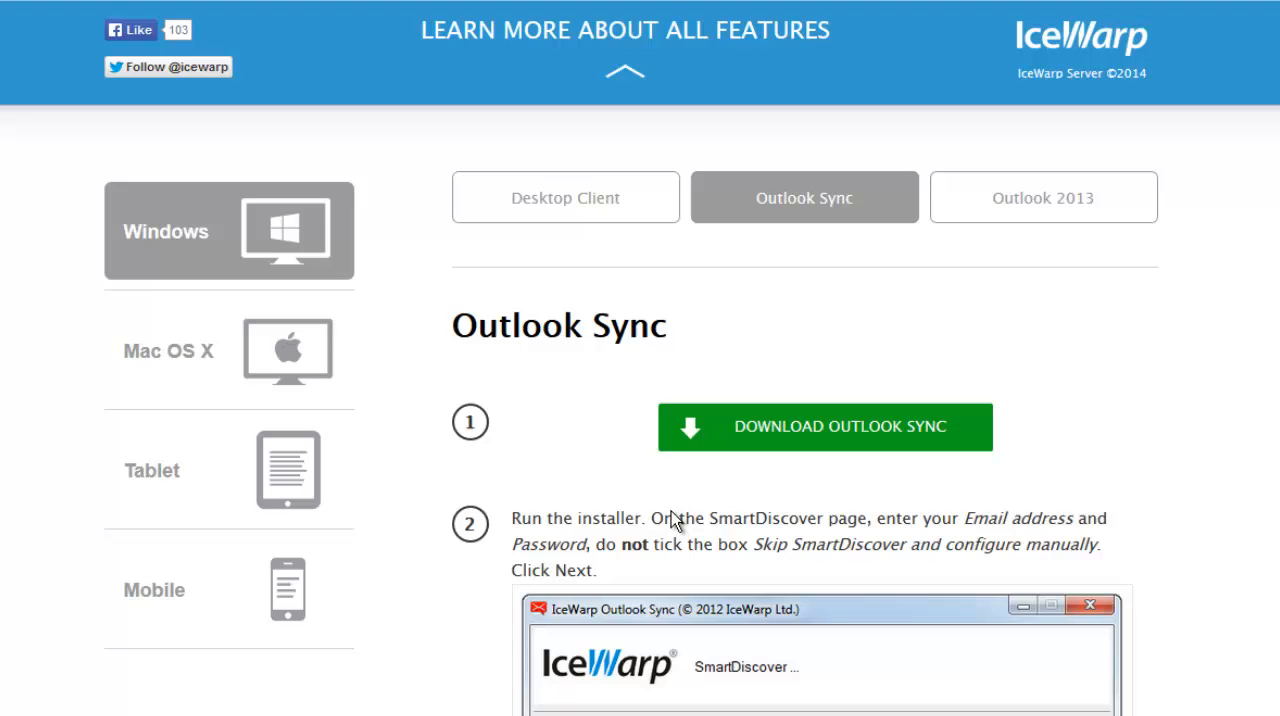
{"action": "left_click", "coordinate": [564, 196]}
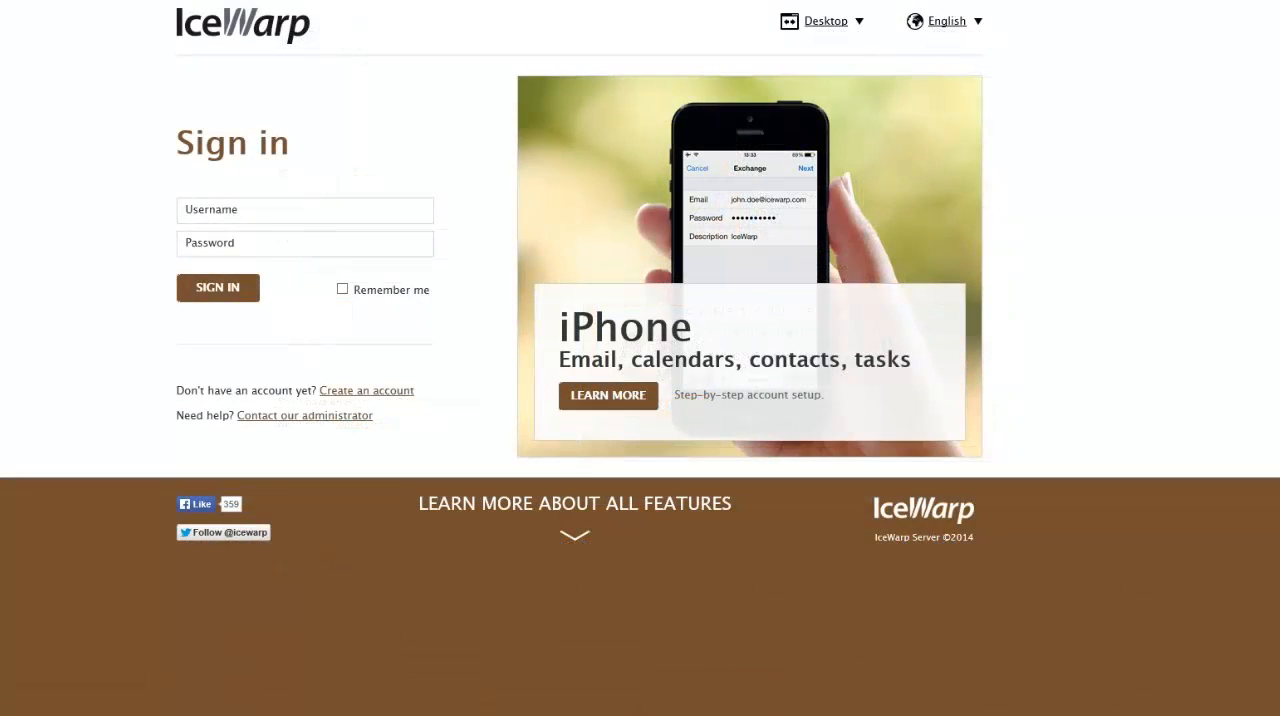
- Sign in and scroll through the LaunchBit Blog message in the reading pane
{"action": "left_click", "coordinate": [216, 288]}
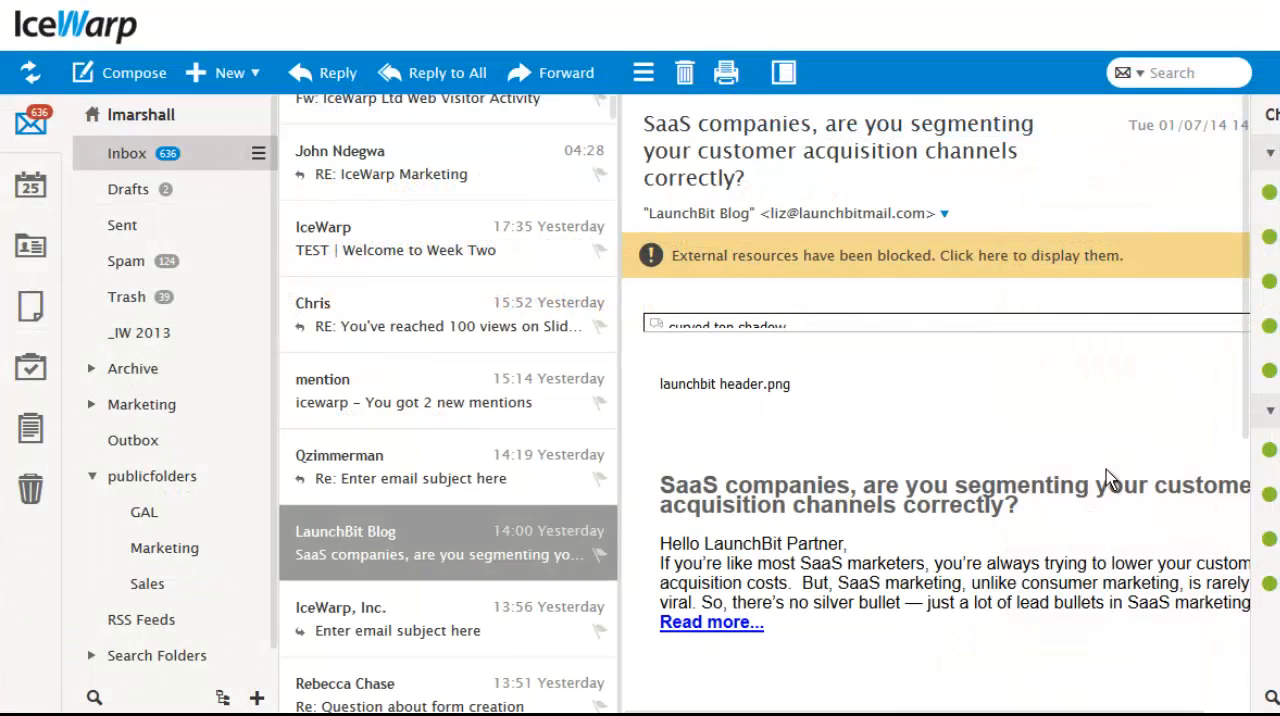
{"action": "scroll", "scroll_direction": "down", "scroll_amount": 3}
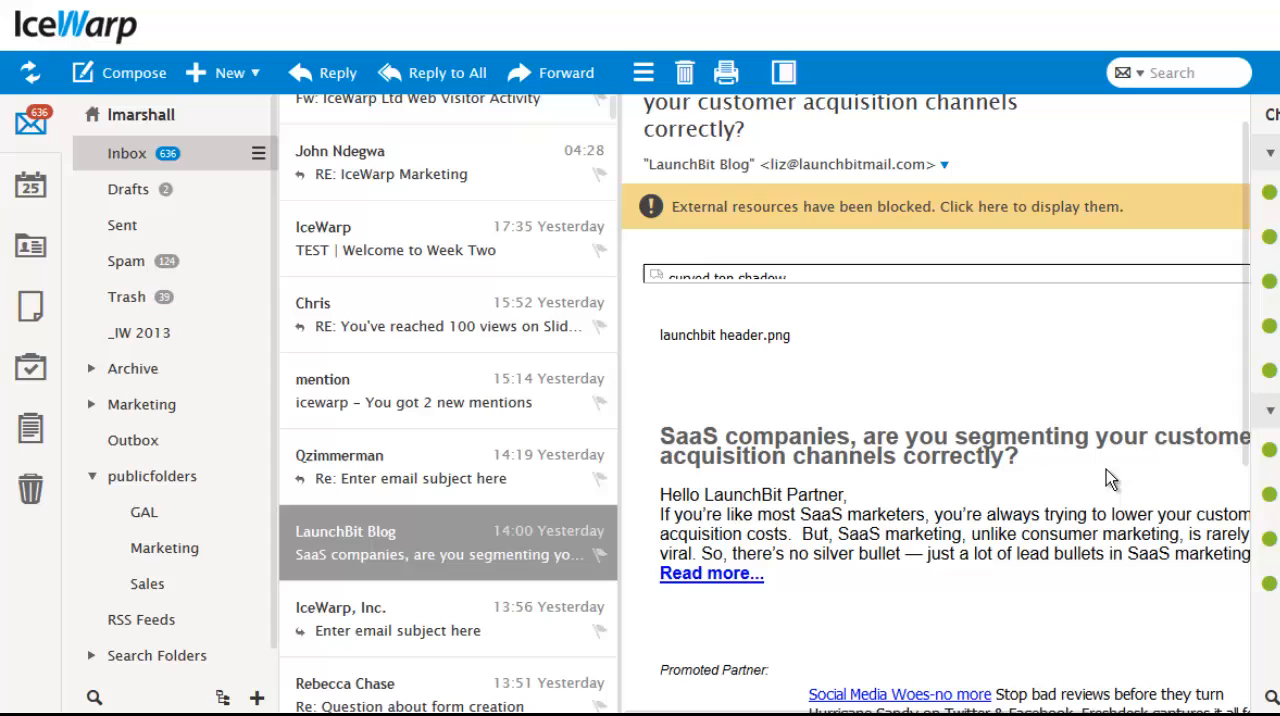
{"action": "scroll", "scroll_direction": "down", "scroll_amount": 3}
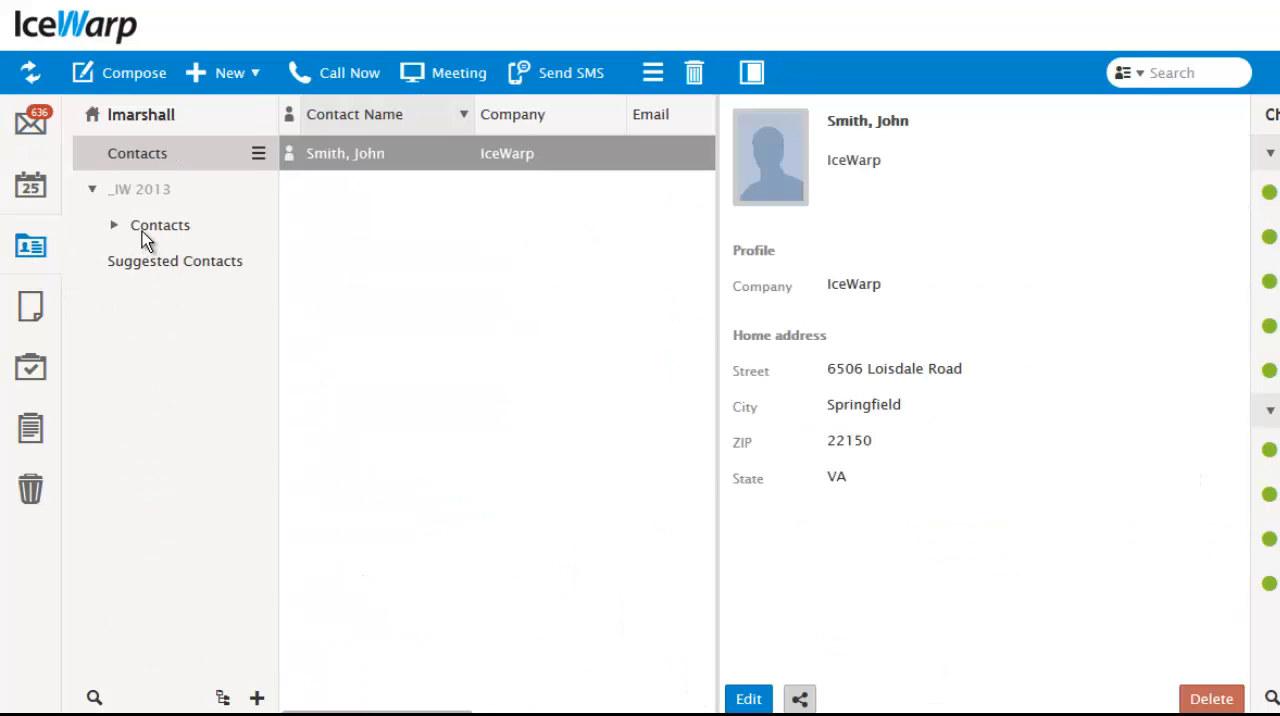
- Show the _IW 2013 Contacts folder and yegor's contact details
{"action": "left_click", "coordinate": [160, 224]}
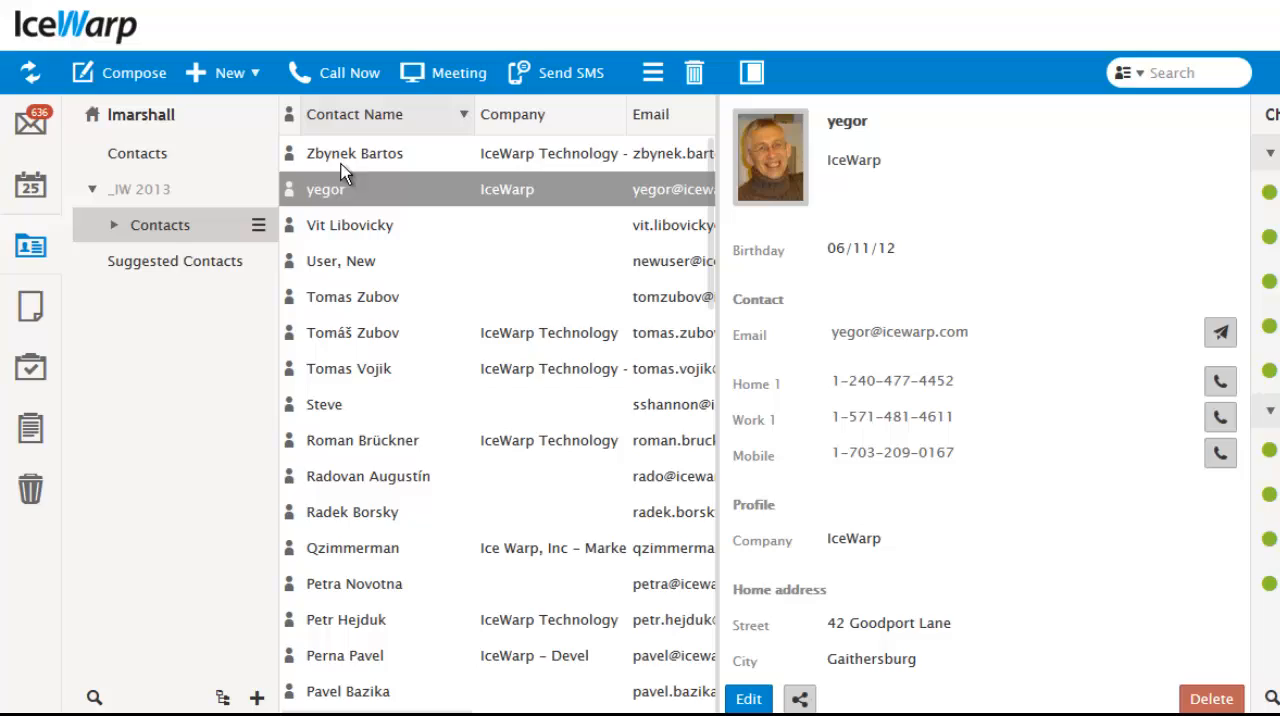
{"action": "mouse_move", "coordinate": [348, 192]}
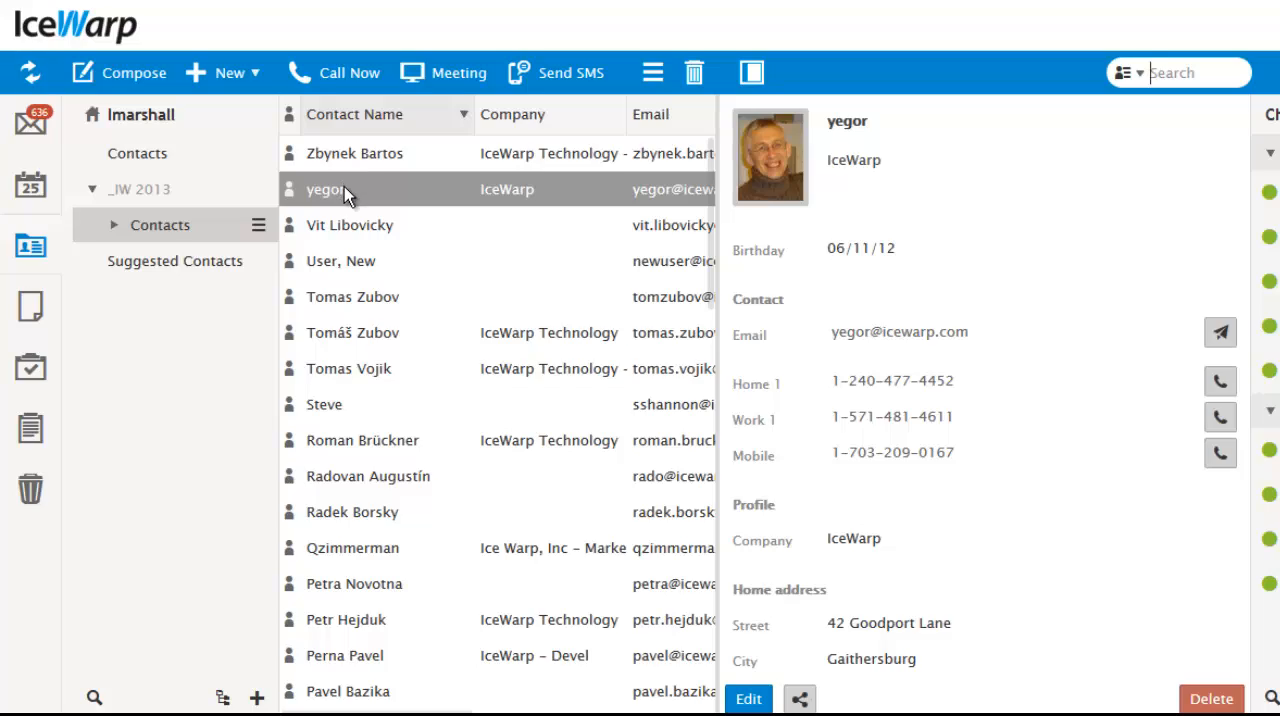
{"action": "left_click", "coordinate": [1240, 72]}
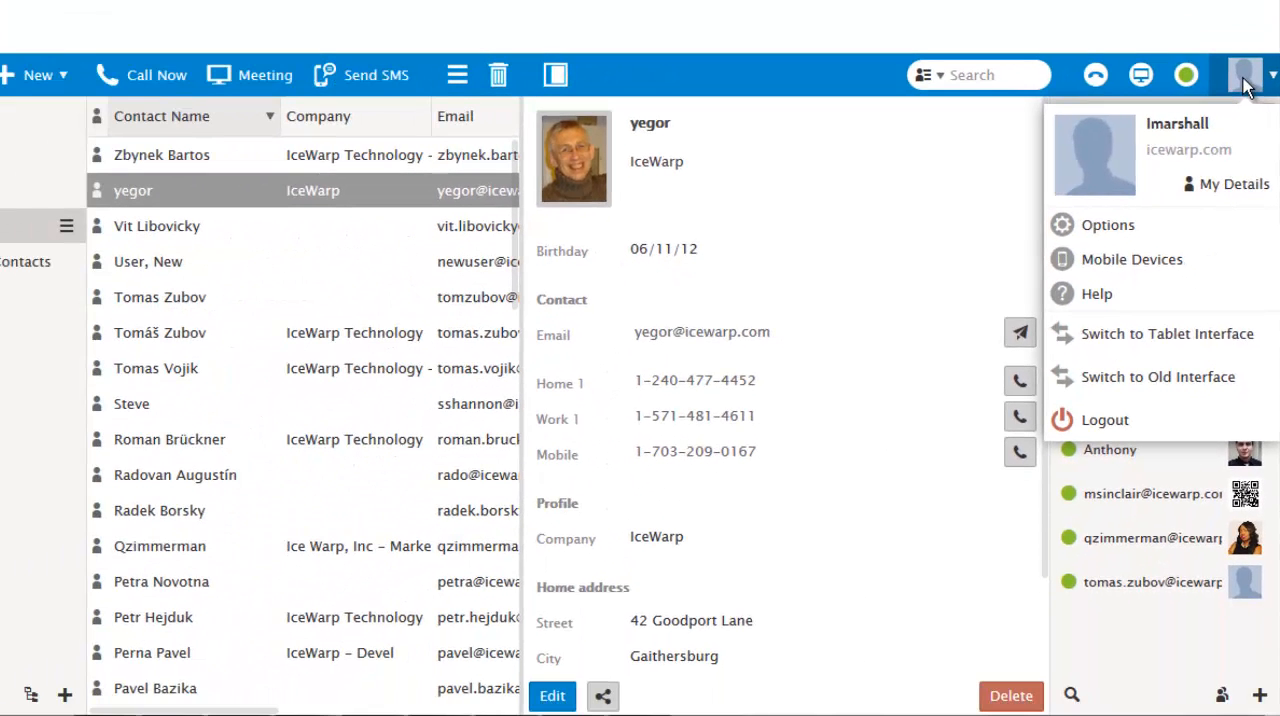
- View the Black iPhone 4's Device Options from the Mobile Devices list
{"action": "left_click", "coordinate": [1132, 260]}
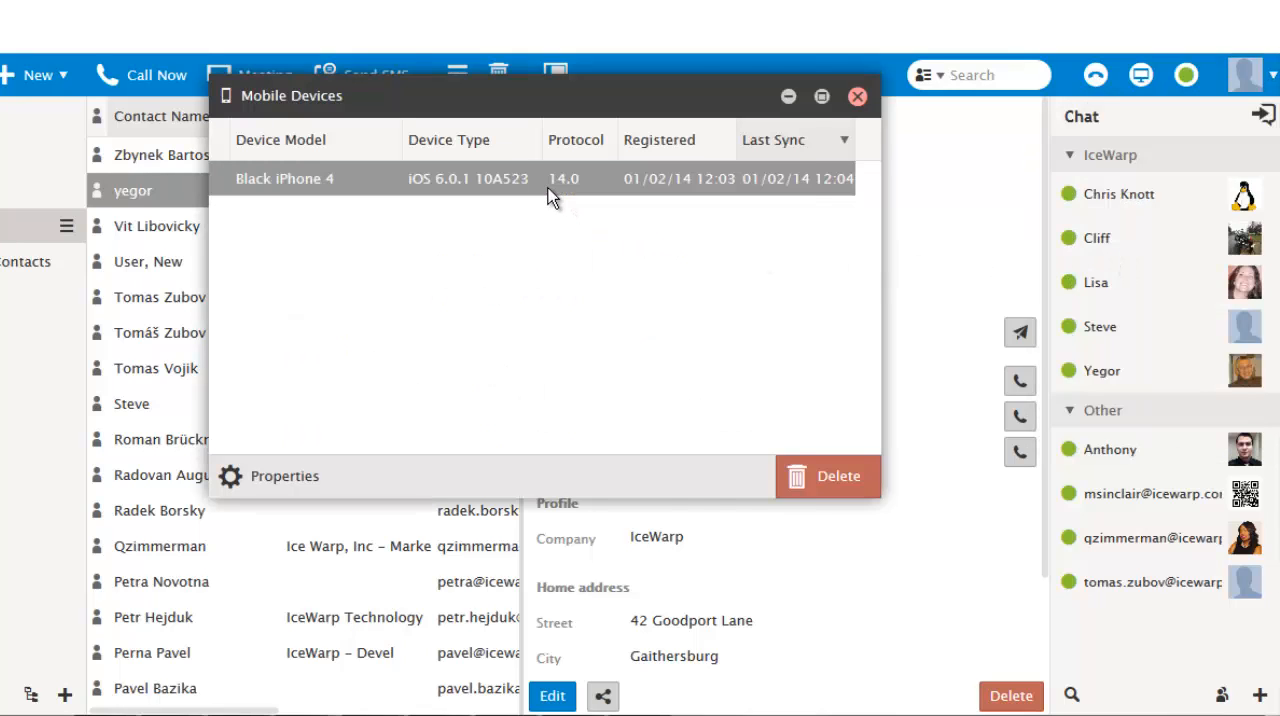
{"action": "left_click", "coordinate": [284, 476]}
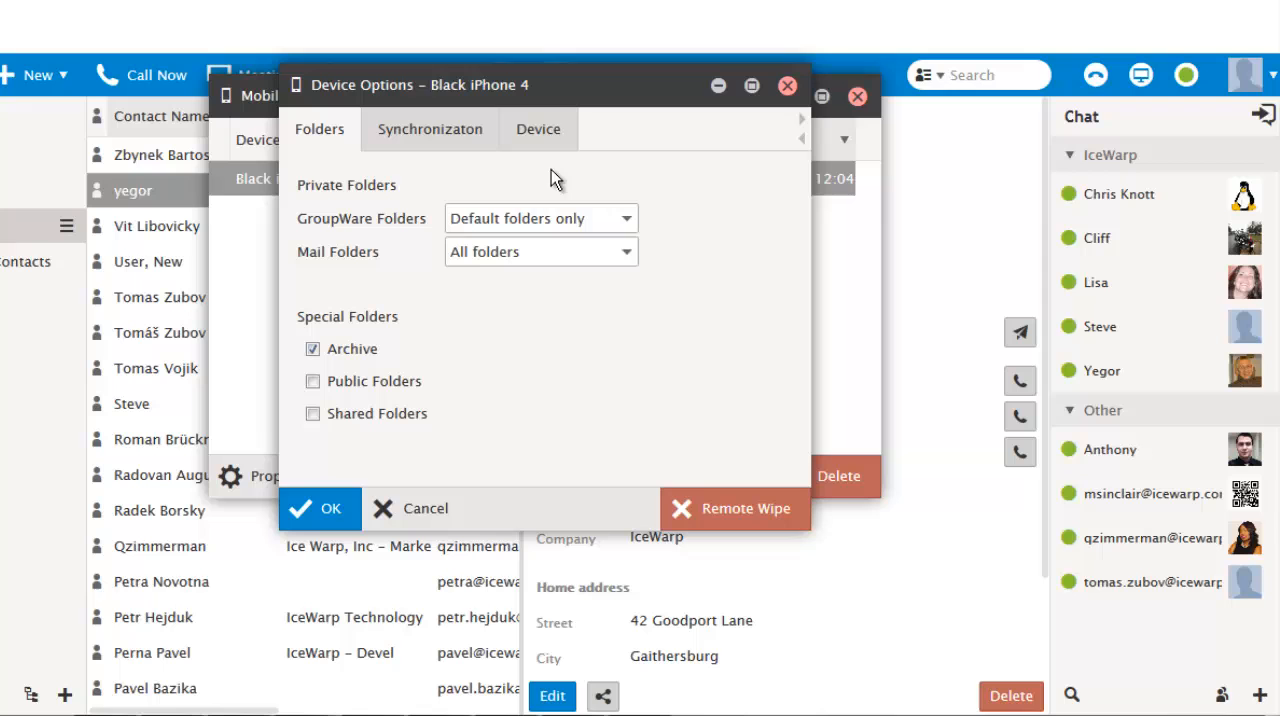
{"action": "left_click", "coordinate": [430, 128]}
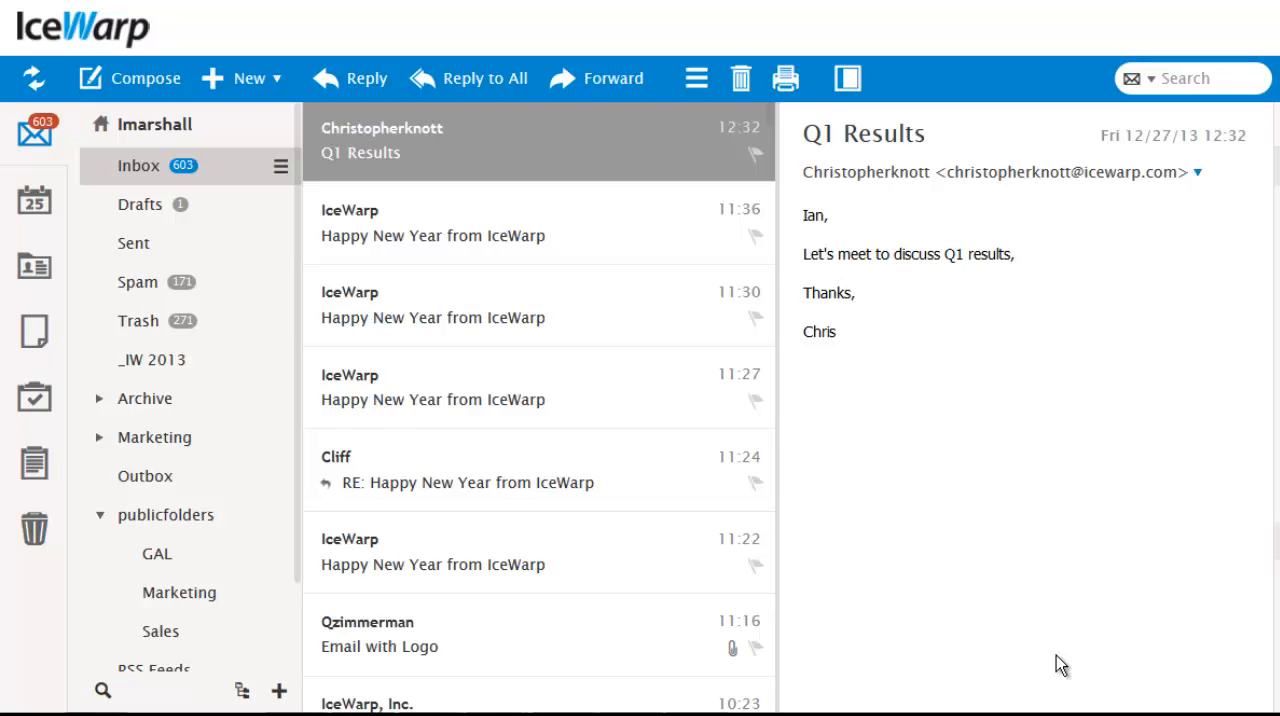
{"action": "mouse_move", "coordinate": [894, 440]}
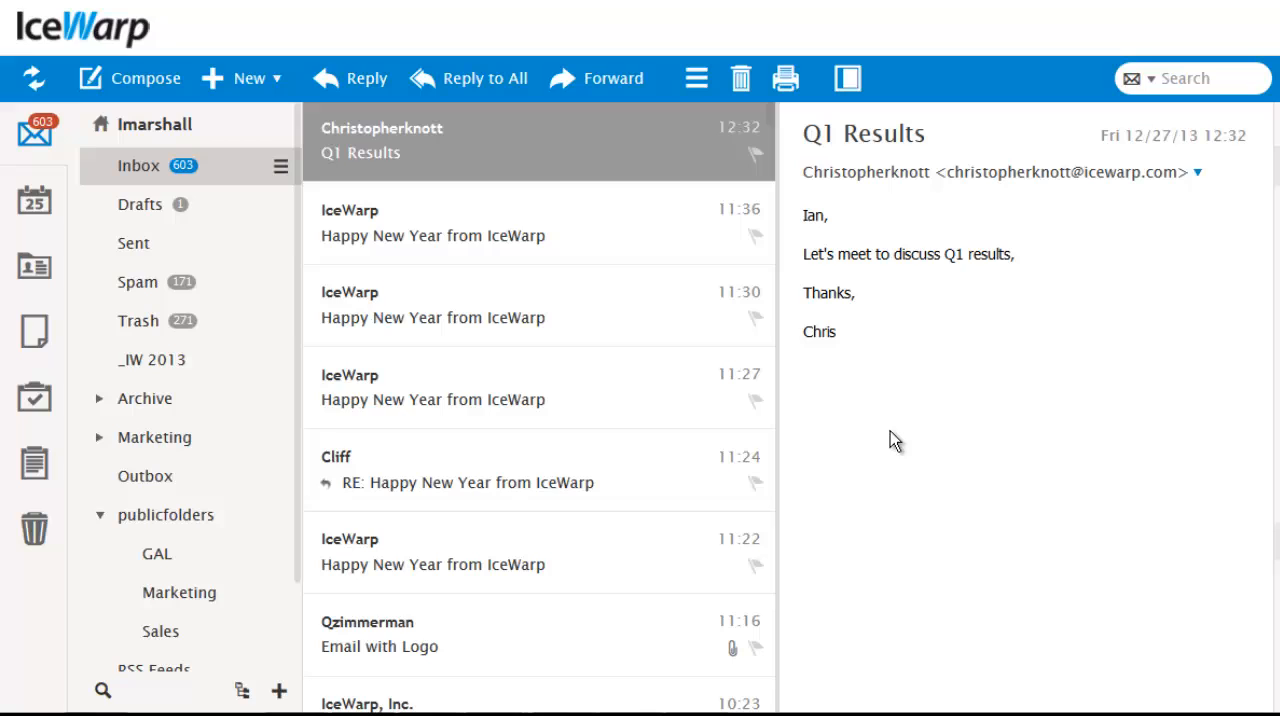
{"action": "mouse_move", "coordinate": [458, 154]}
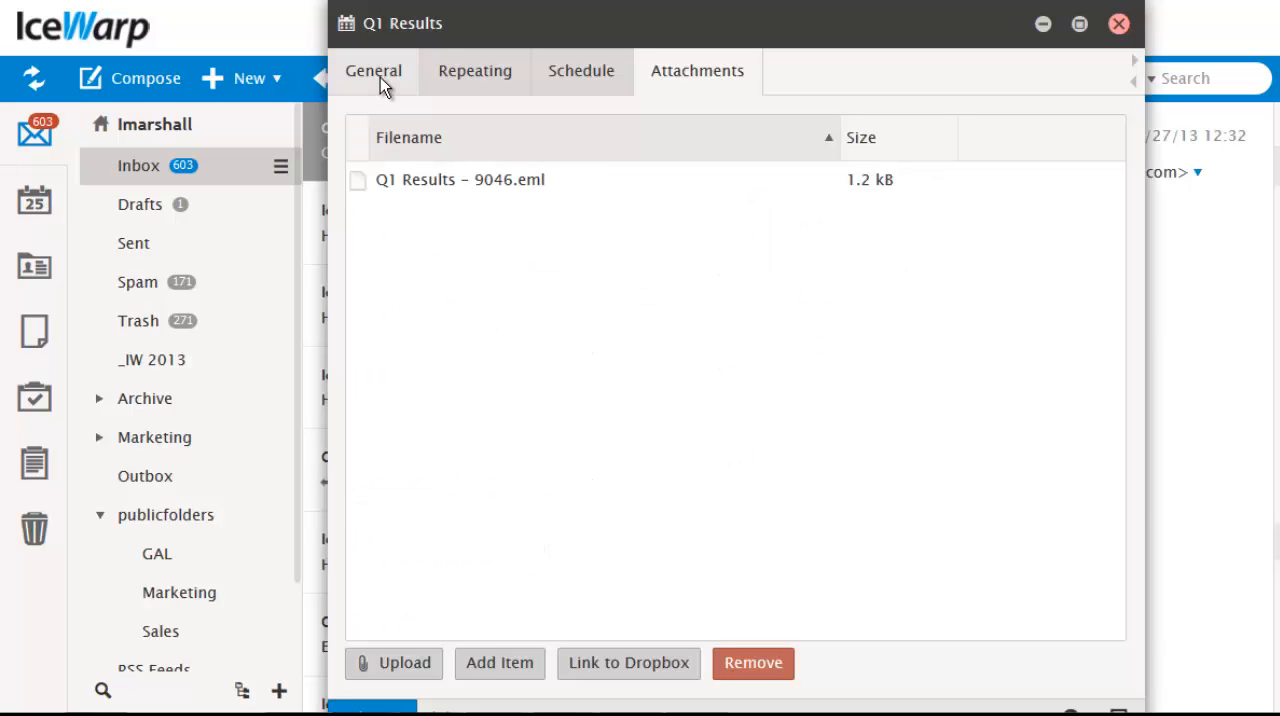
- Show the General details of the item created from the Q1 Results email
{"action": "left_click", "coordinate": [1116, 24]}
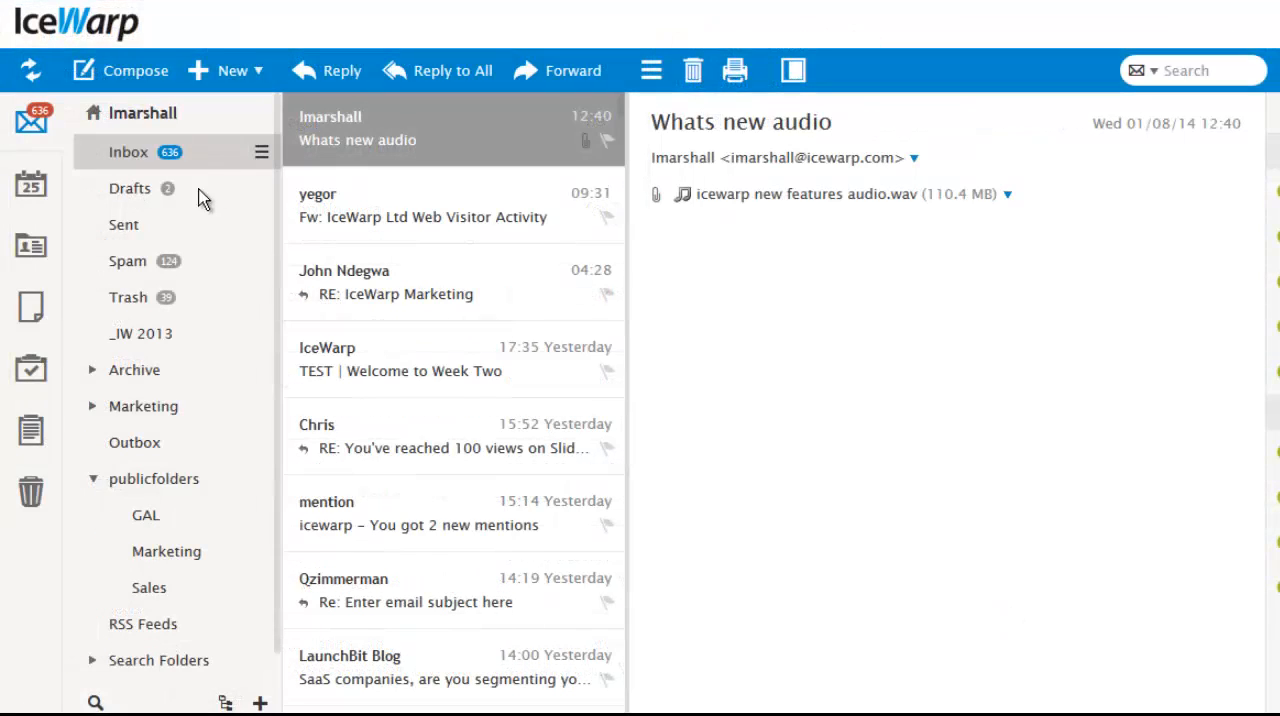
{"action": "left_click", "coordinate": [130, 188]}
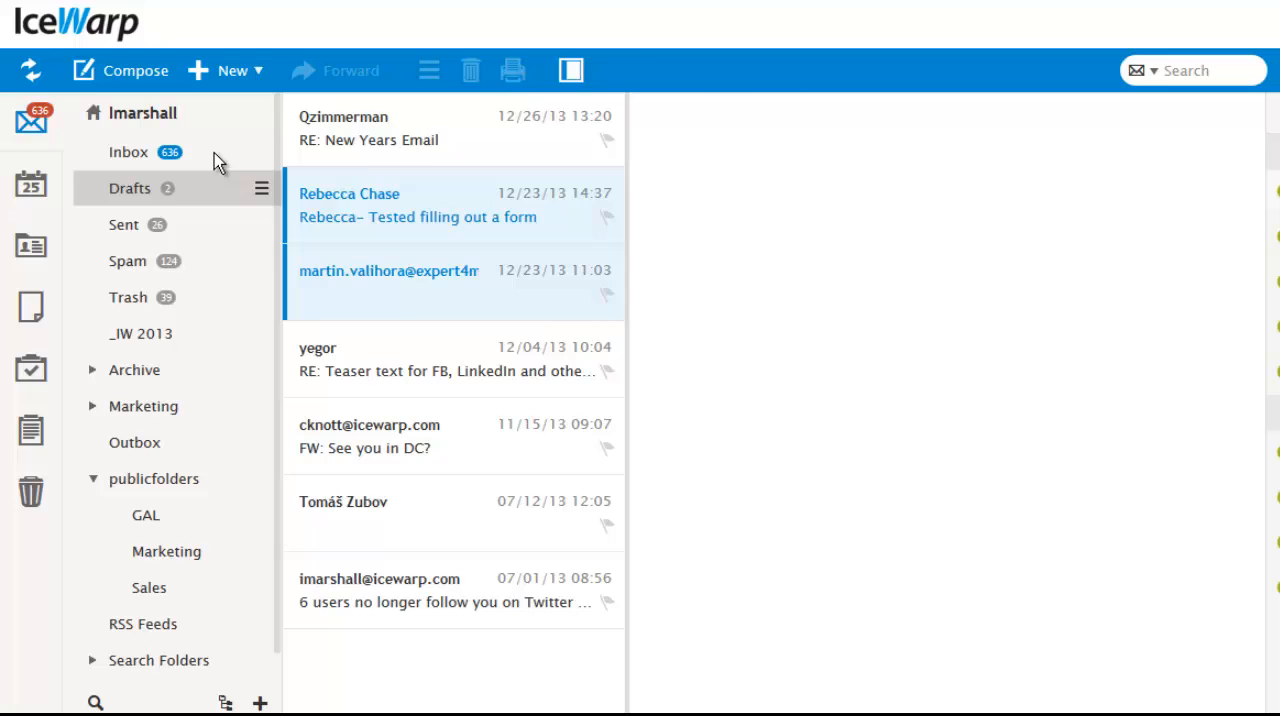
{"action": "left_click", "coordinate": [260, 152]}
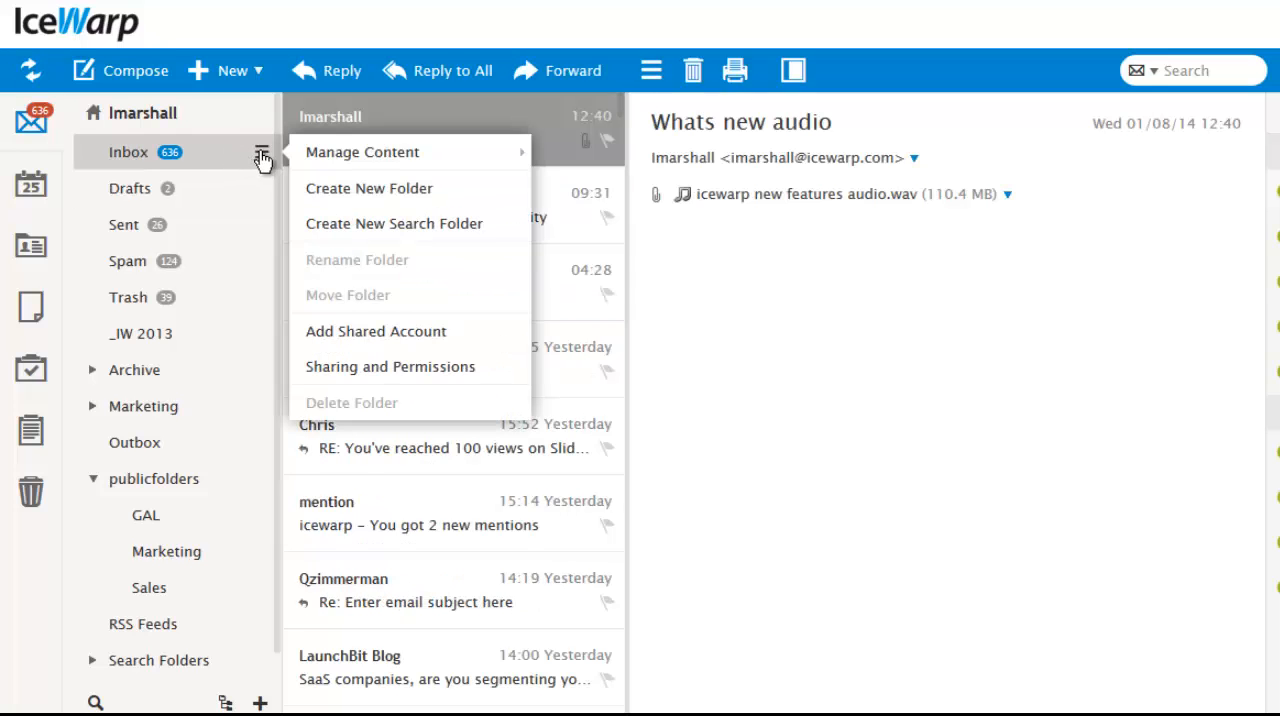
{"action": "mouse_move", "coordinate": [362, 152]}
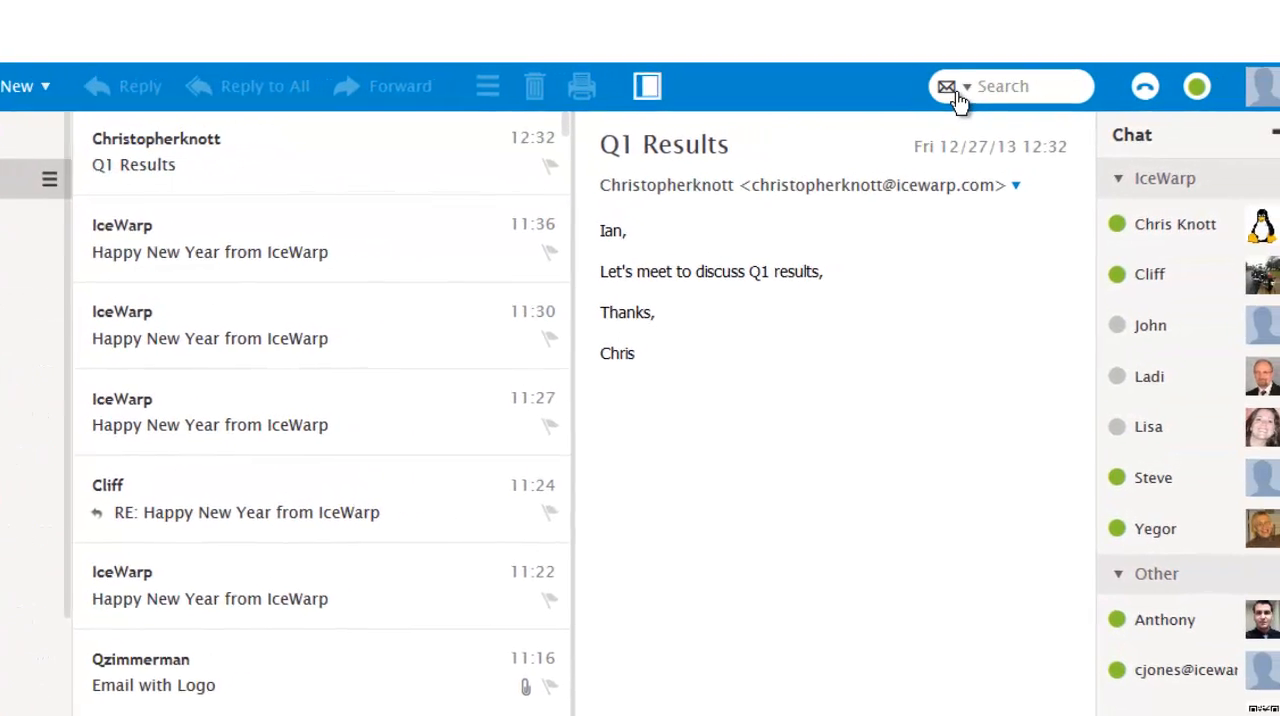
- Search mail for From: Cliff, Subject: New Year, then clear the search to show the whole inbox
{"action": "left_click", "coordinate": [966, 86]}
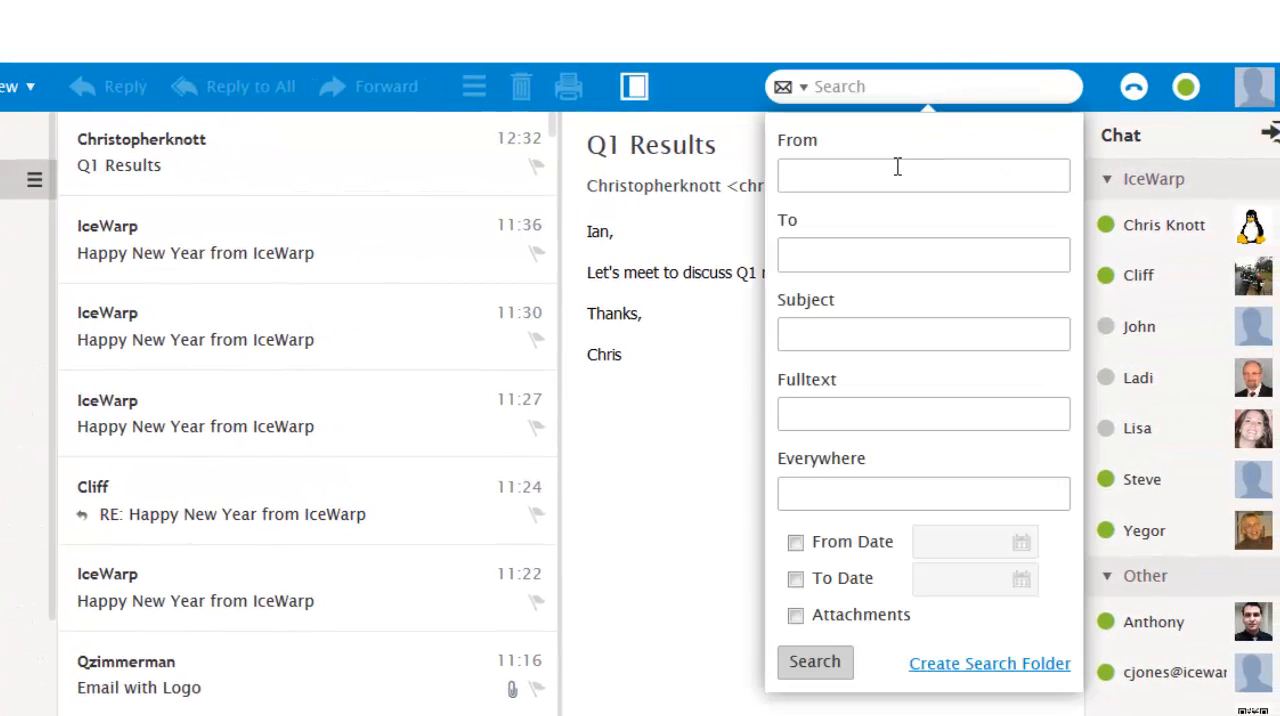
{"action": "type", "text": "Cliff"}
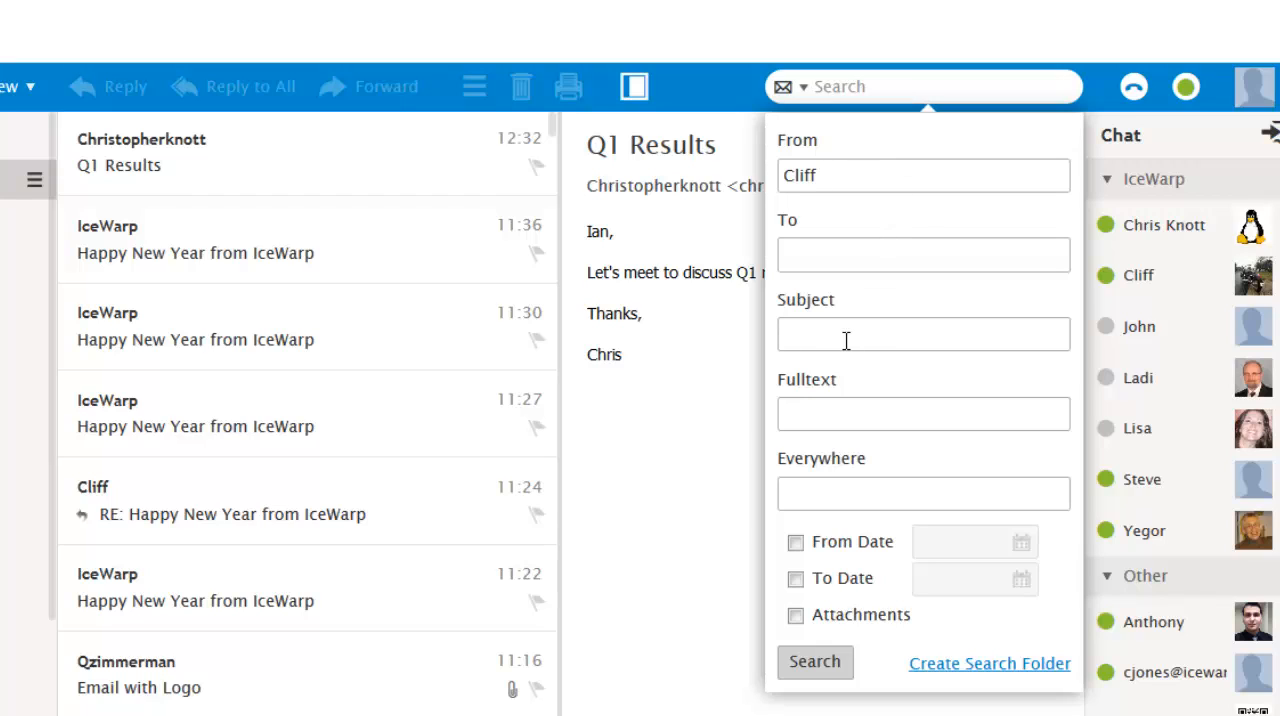
{"action": "type", "text": "New Year"}
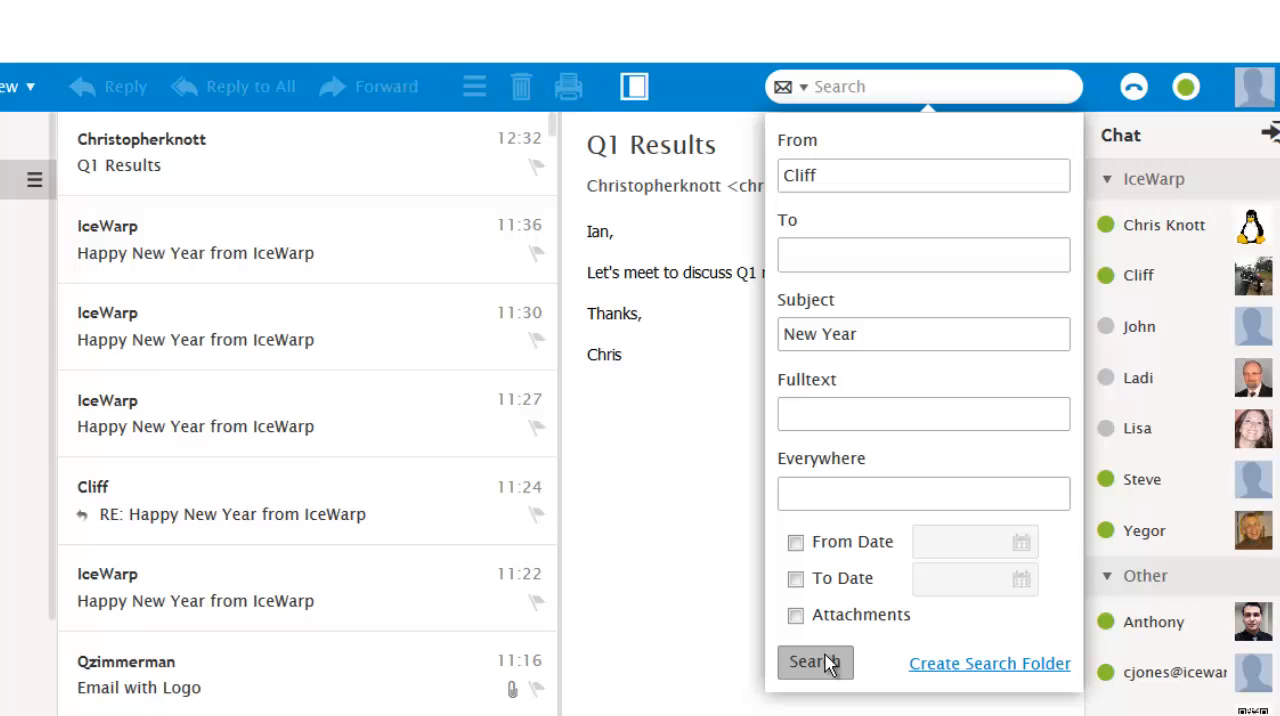
{"action": "left_click", "coordinate": [814, 662]}
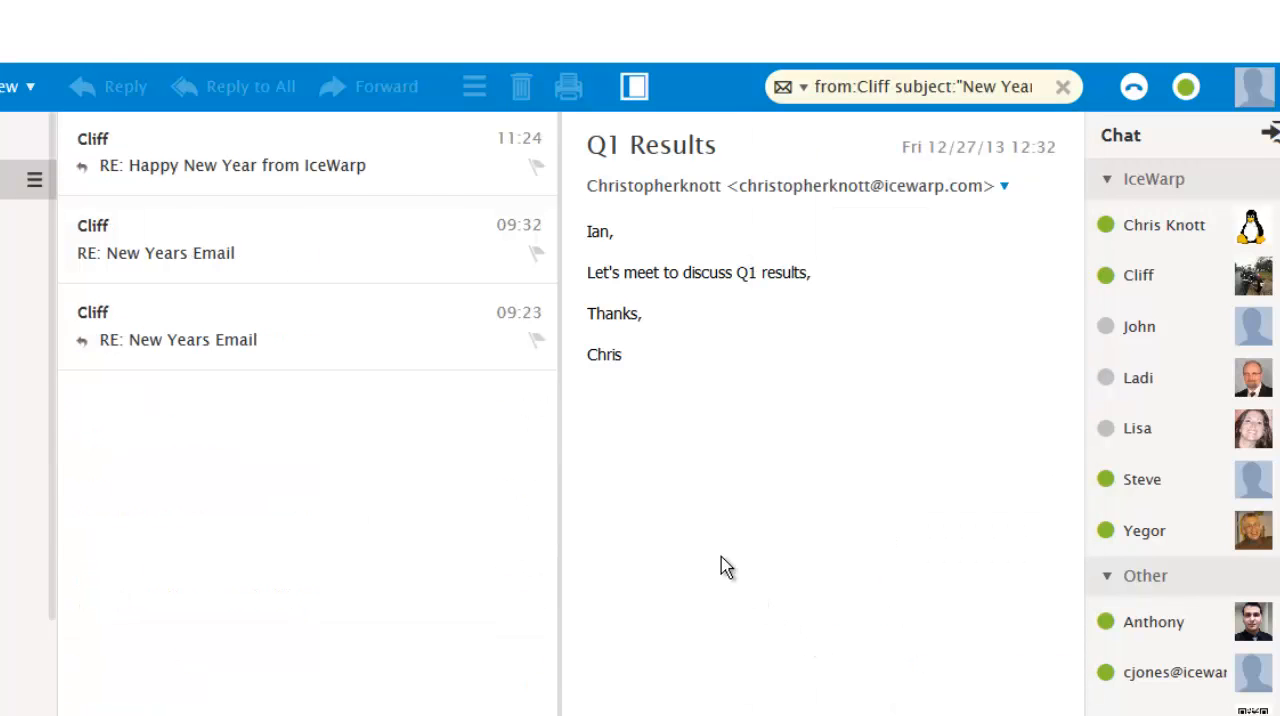
{"action": "left_click", "coordinate": [1062, 88]}
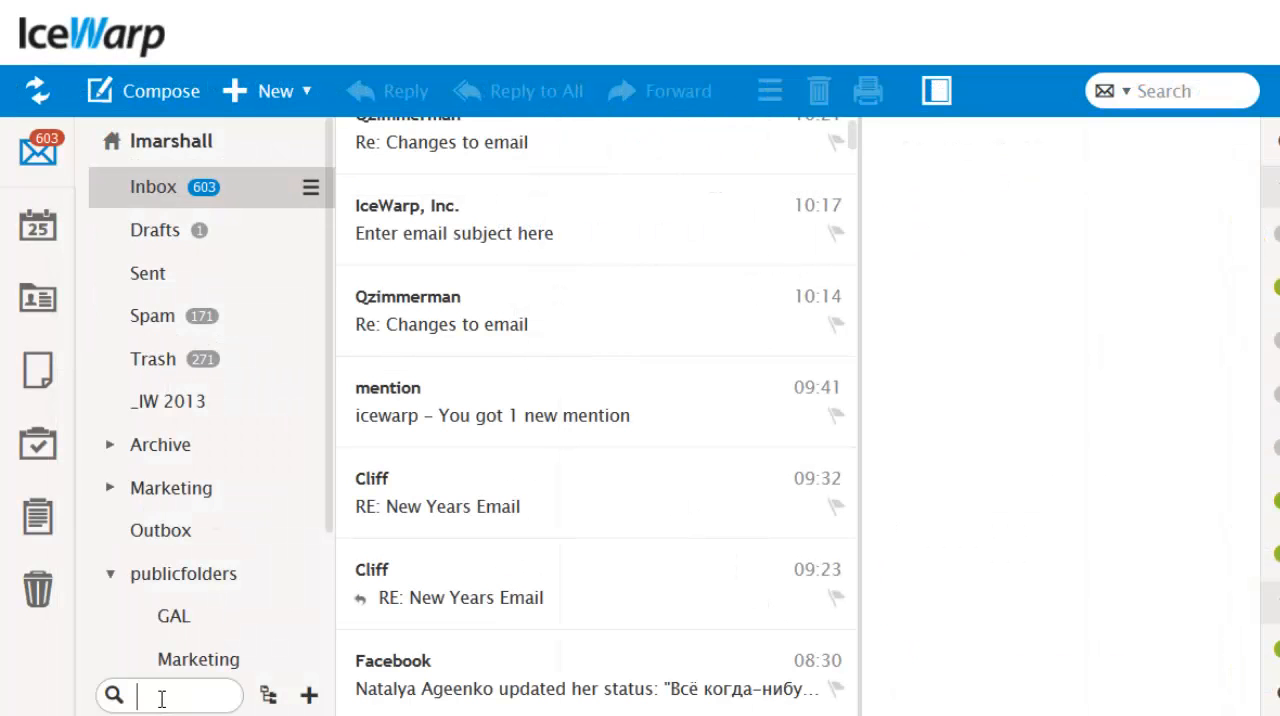
- Filter the folder pane with 'sales' to find the Sales public folder
{"action": "type", "text": "s"}
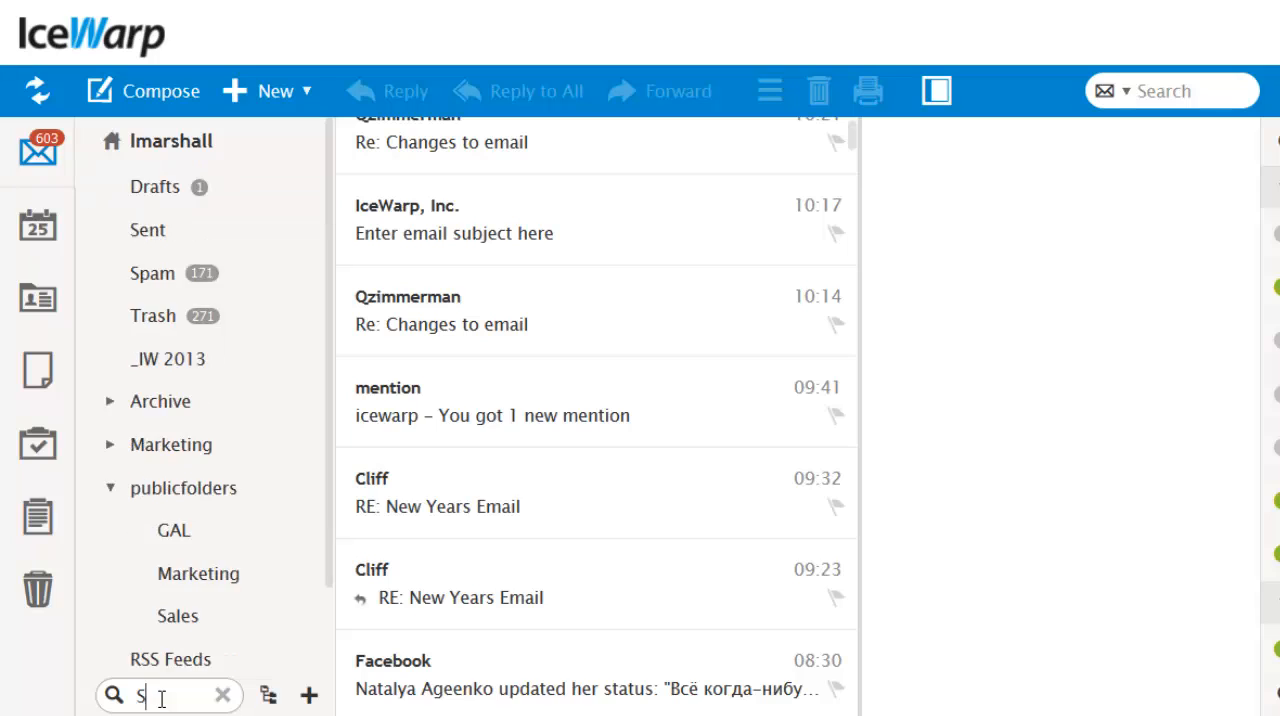
{"action": "type", "text": "ales"}
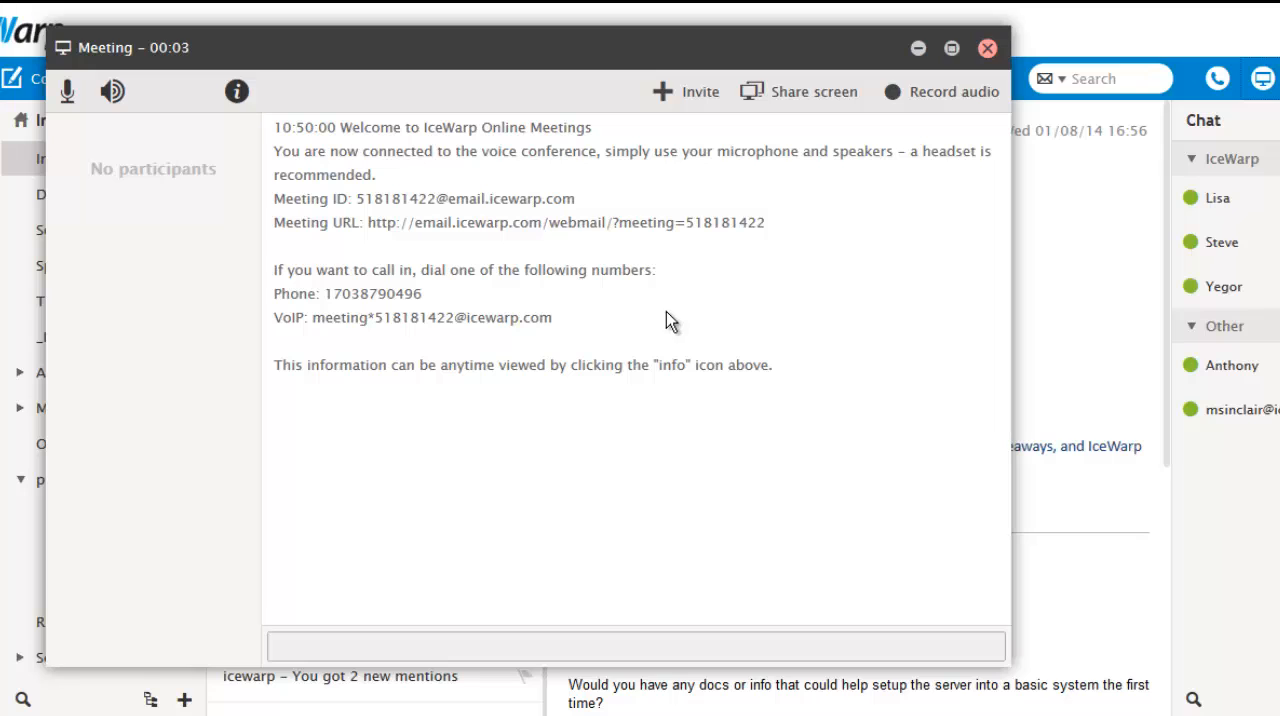
{"action": "left_click", "coordinate": [688, 92]}
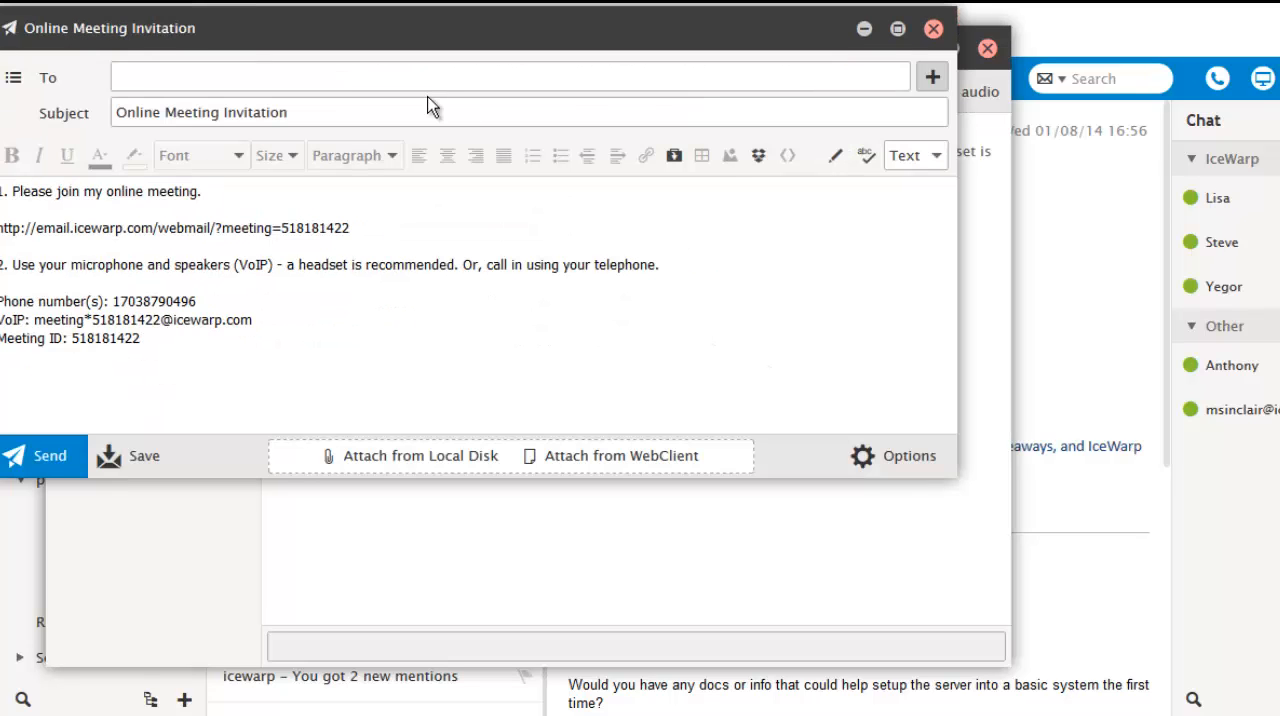
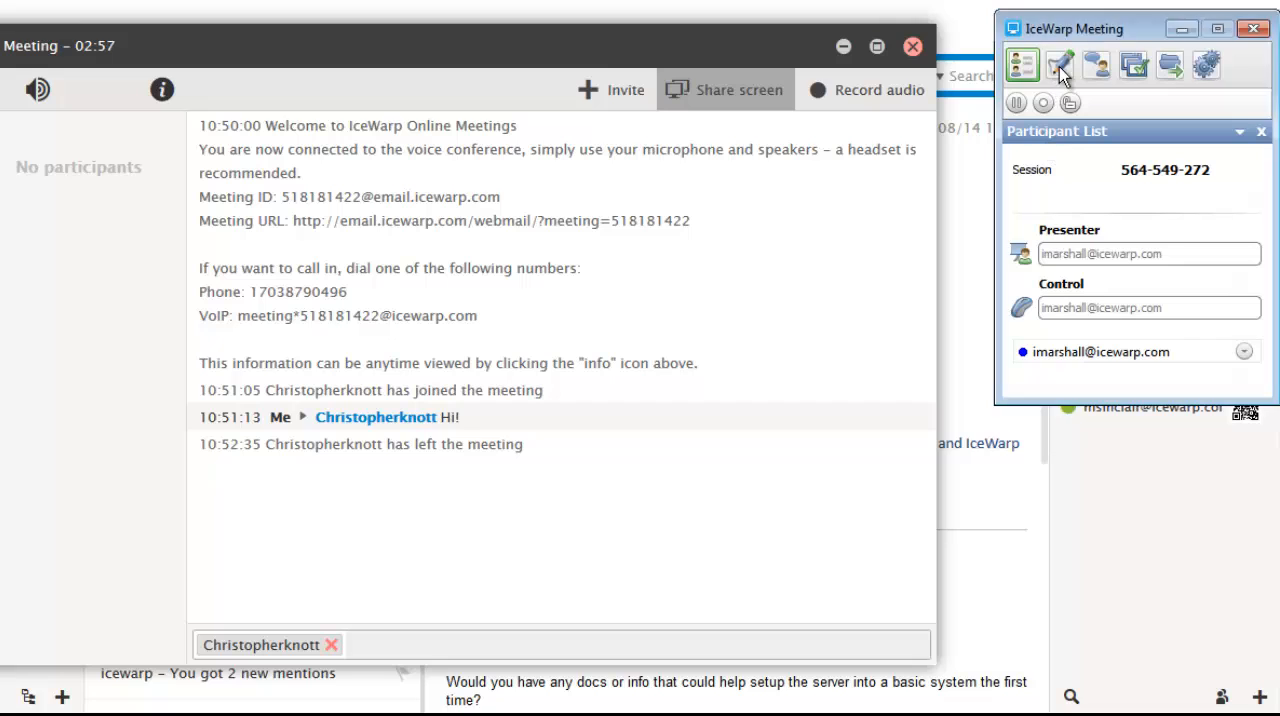
{"action": "left_click", "coordinate": [1060, 64]}
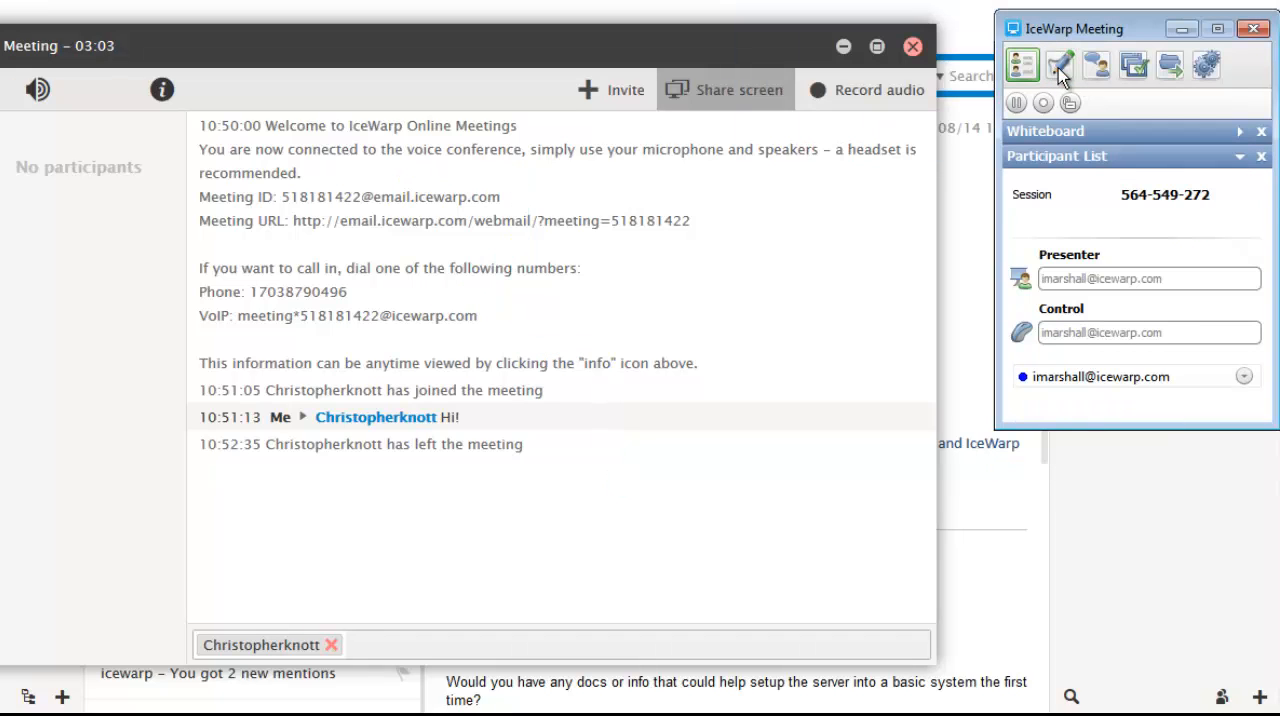
{"action": "left_click", "coordinate": [1096, 64]}
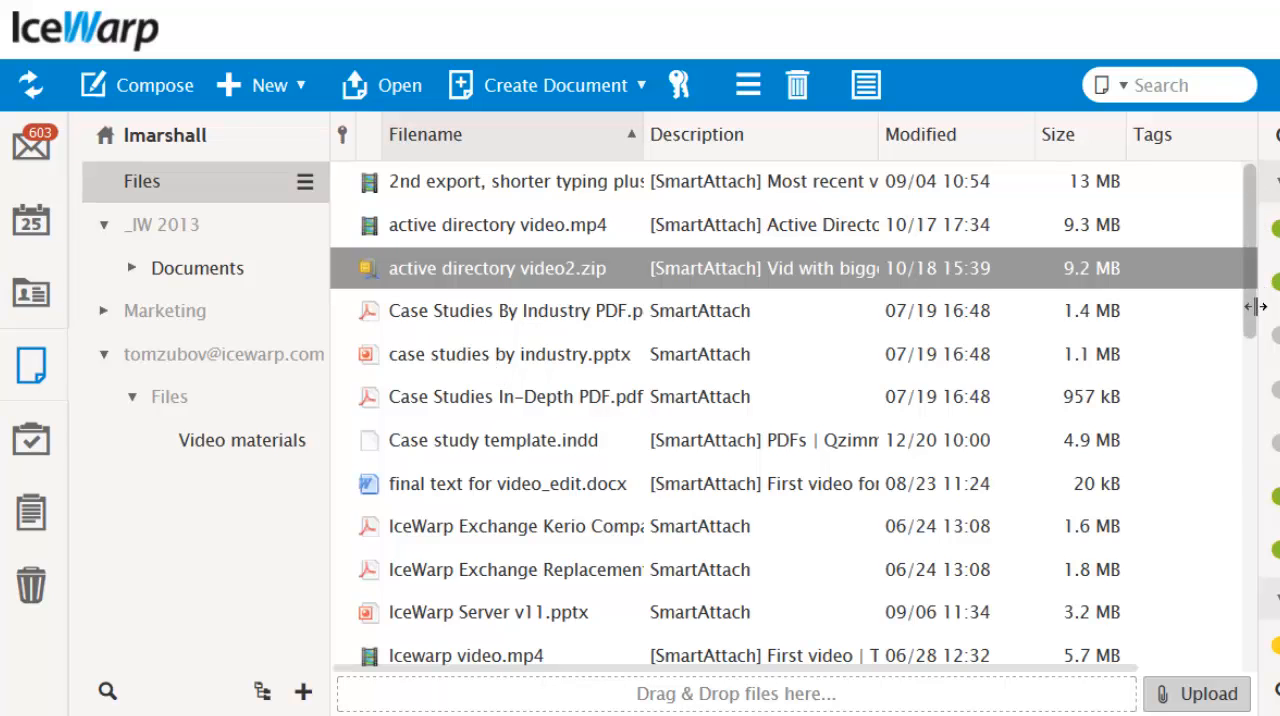
- Create a new Word document from the Files list context menu
{"action": "scroll", "scroll_direction": "down", "scroll_amount": 3}
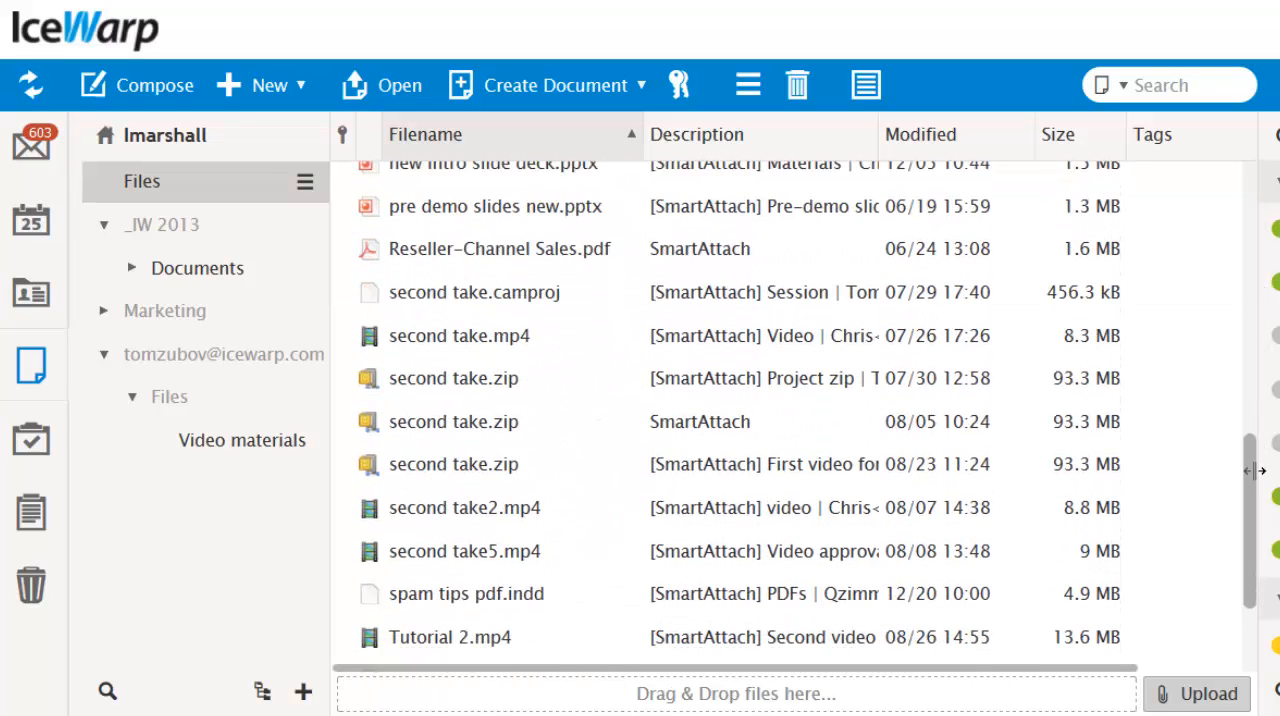
{"action": "right_click", "coordinate": [474, 292]}
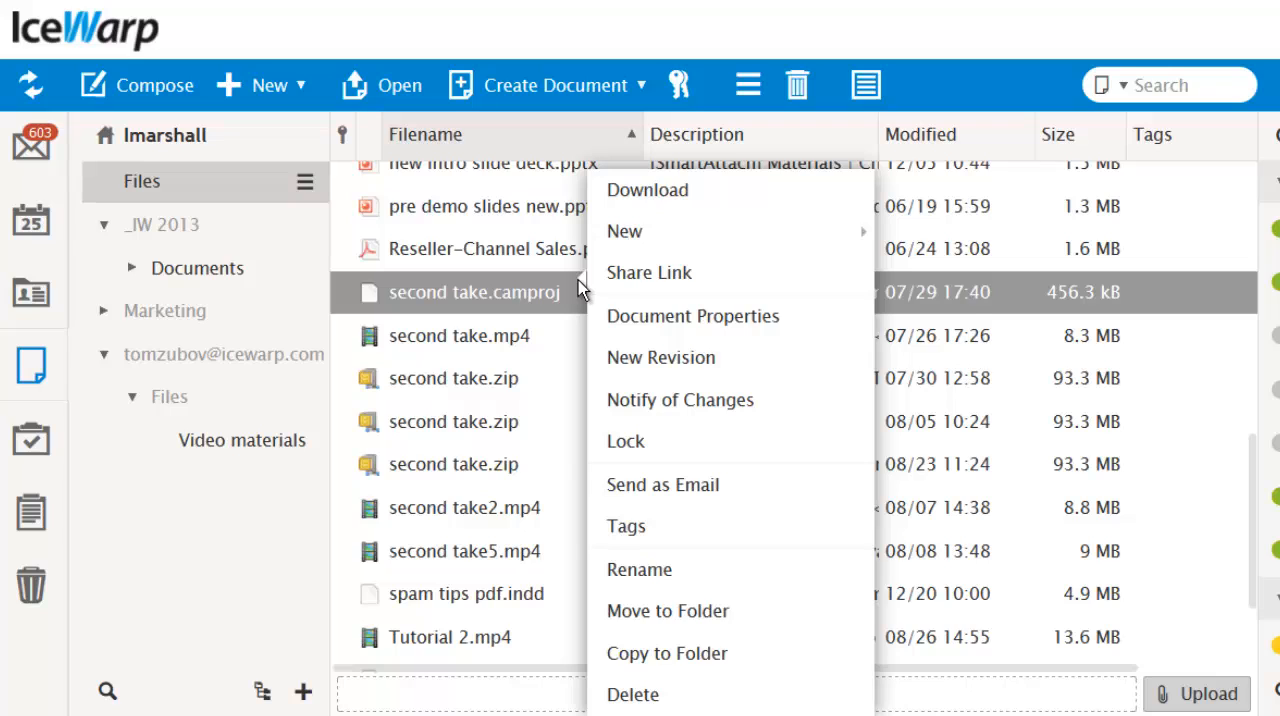
{"action": "mouse_move", "coordinate": [624, 230]}
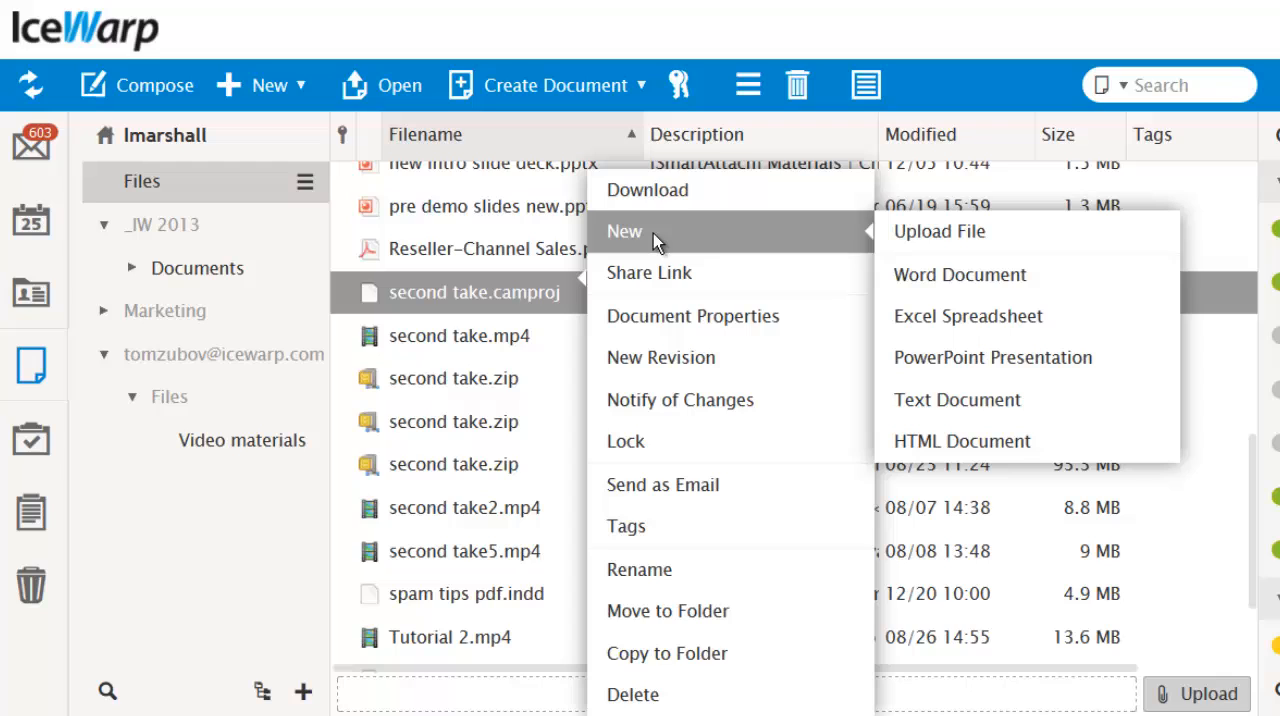
{"action": "mouse_move", "coordinate": [960, 276]}
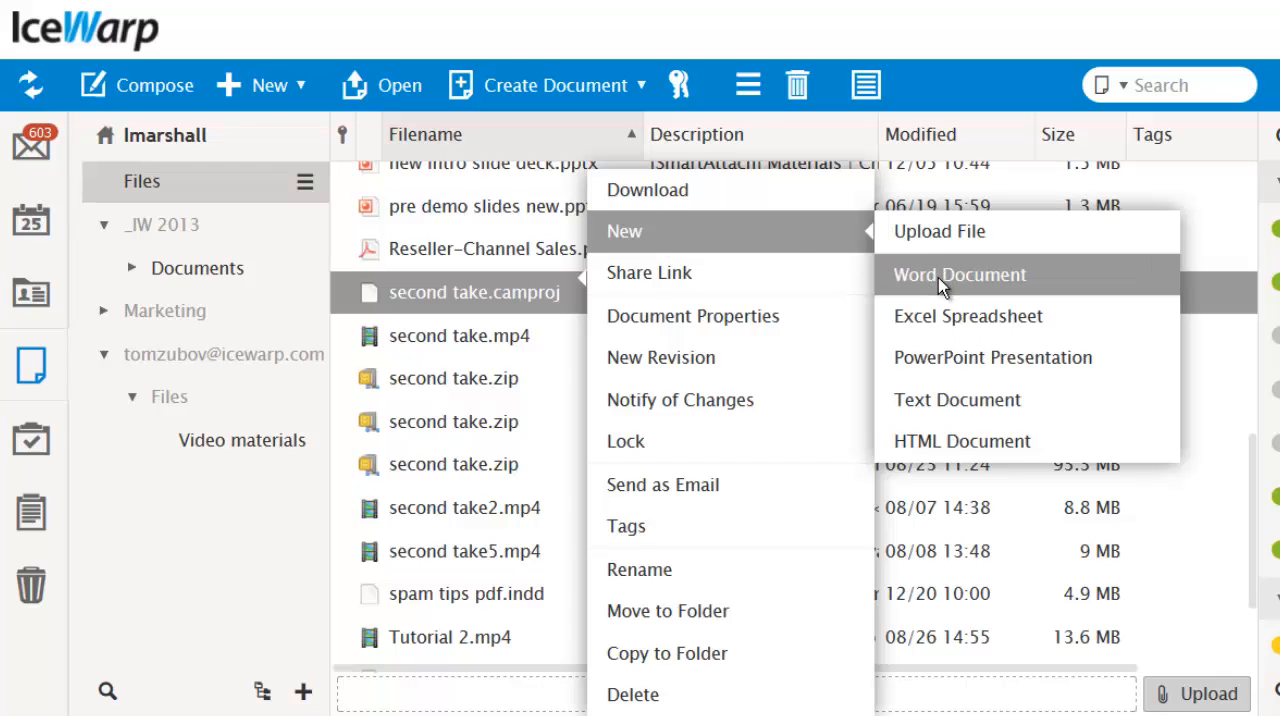
{"action": "left_click", "coordinate": [958, 274]}
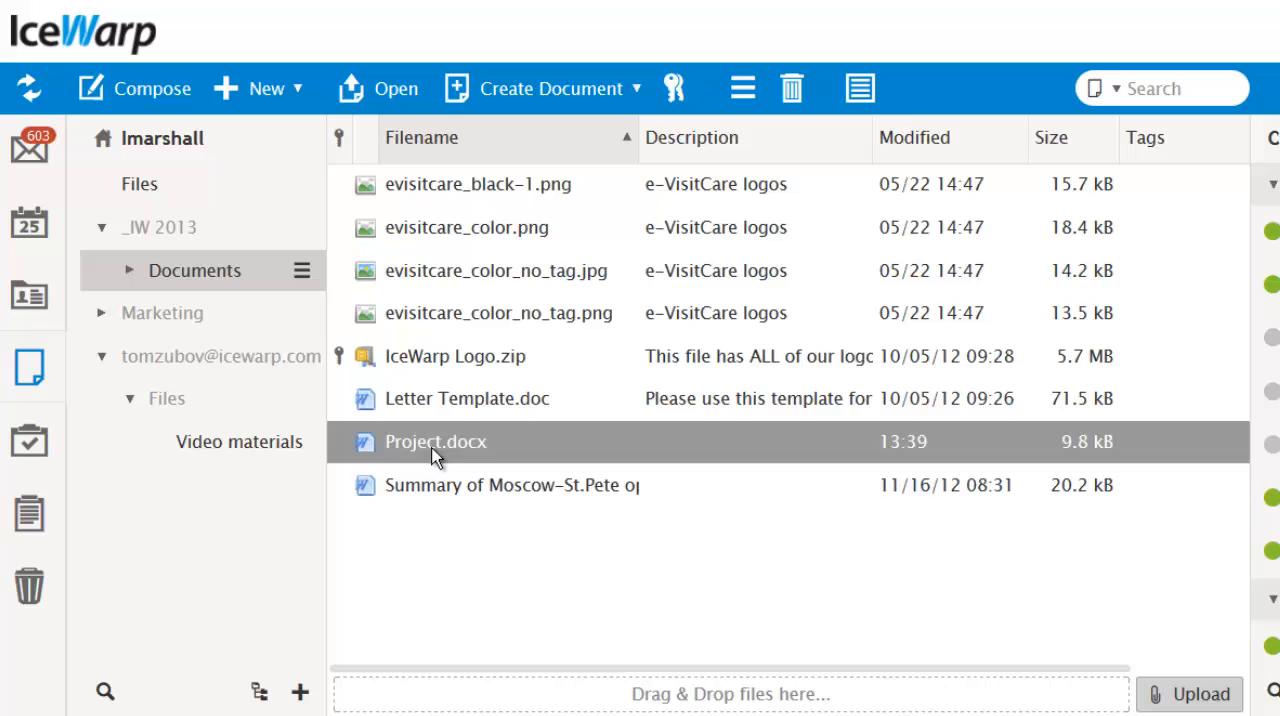
- Revert Project.docx to its First draft revision from the Revisions history
{"action": "right_click", "coordinate": [436, 442]}
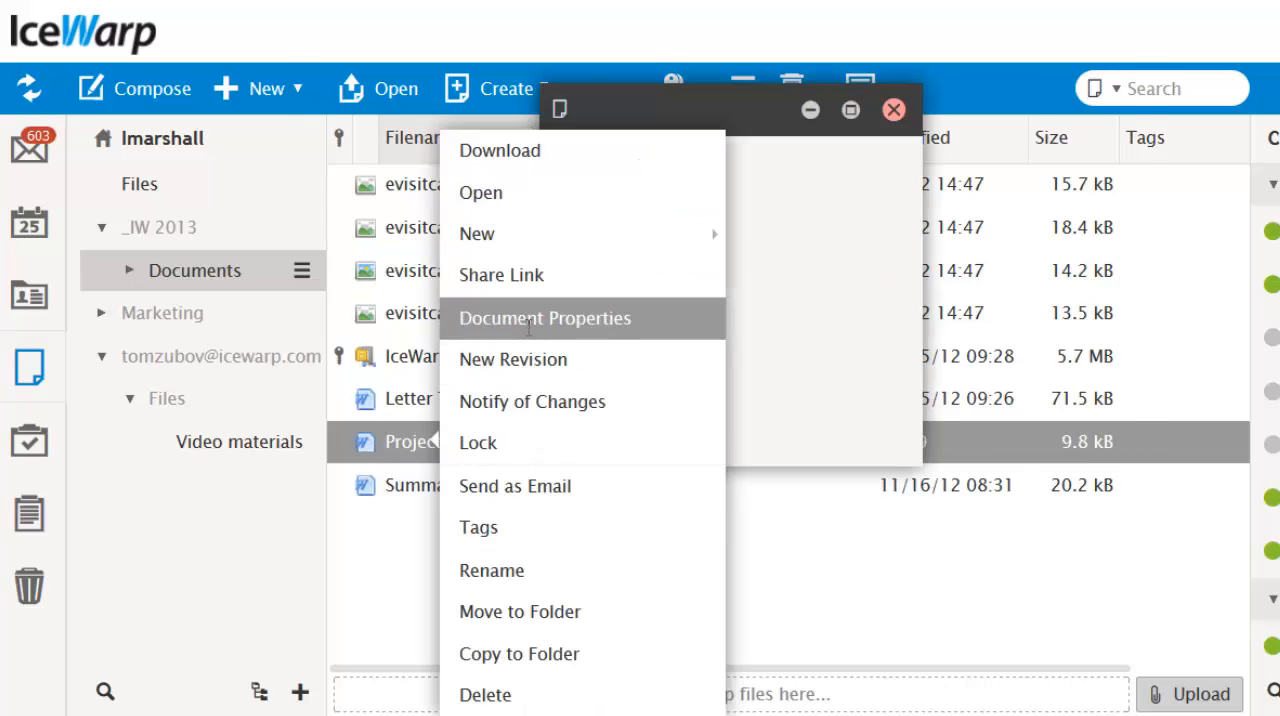
{"action": "left_click", "coordinate": [544, 318]}
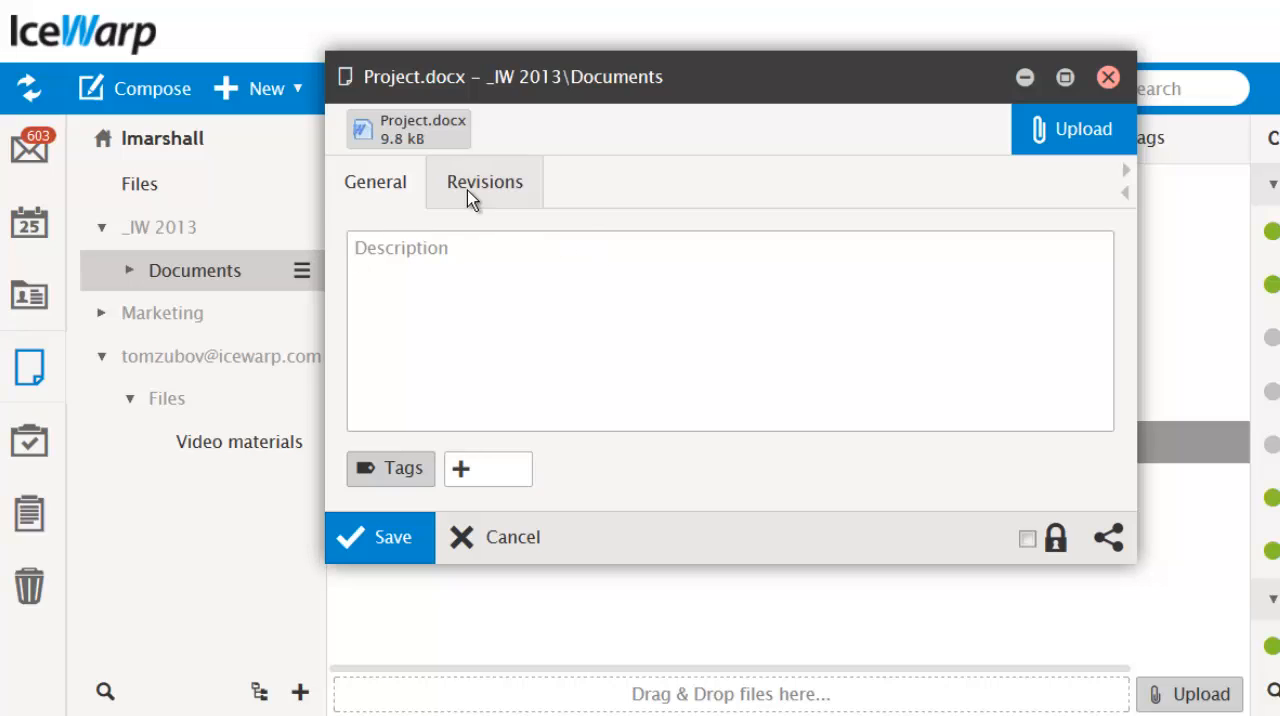
{"action": "left_click", "coordinate": [484, 182]}
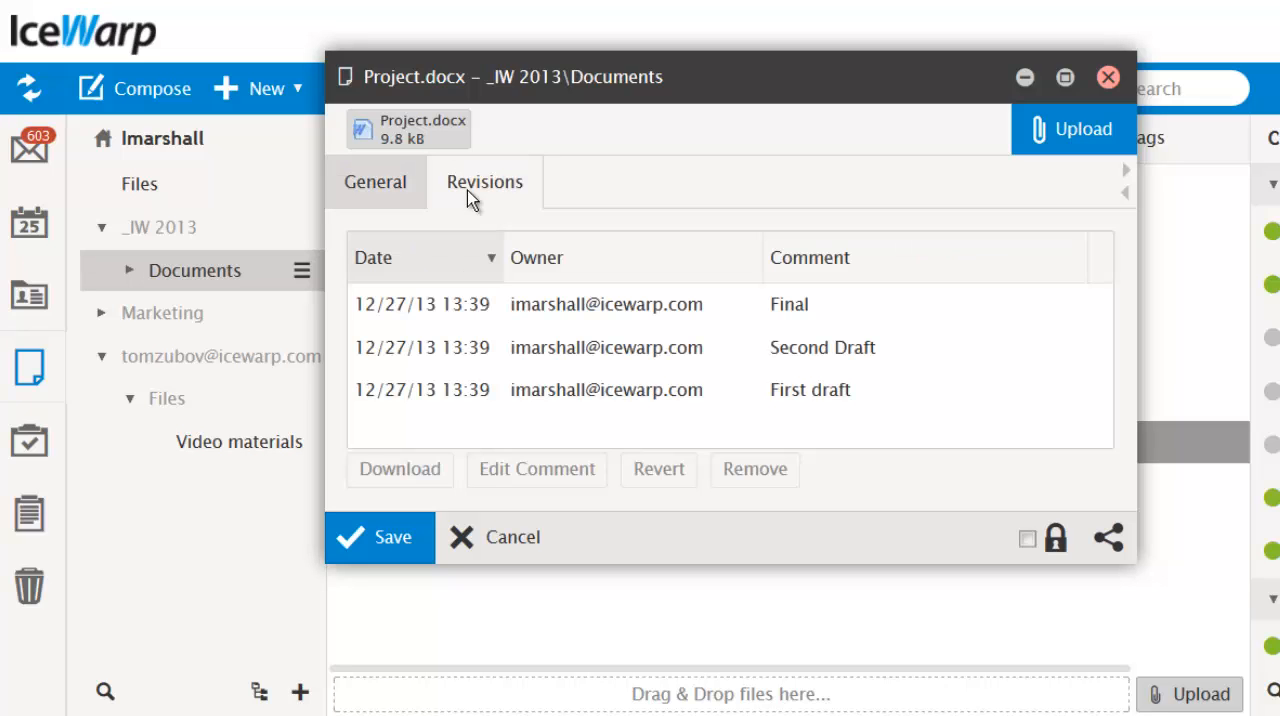
{"action": "left_click", "coordinate": [606, 304]}
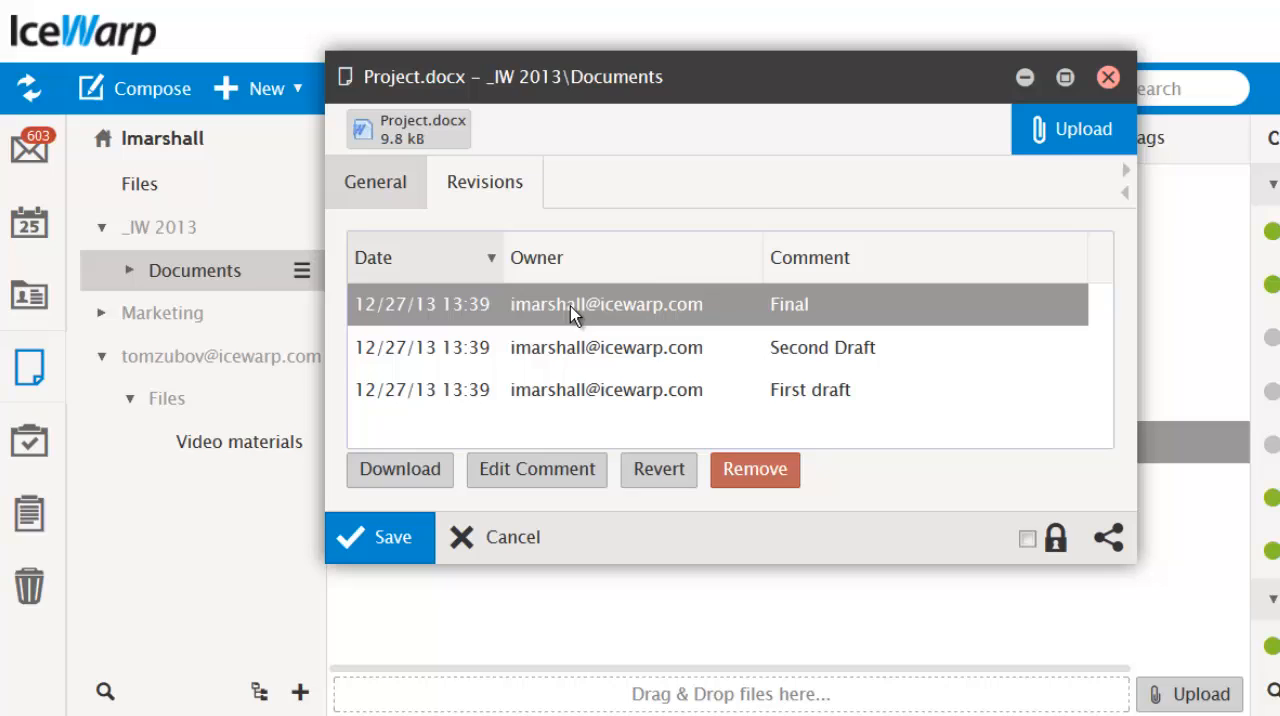
{"action": "left_click", "coordinate": [606, 390]}
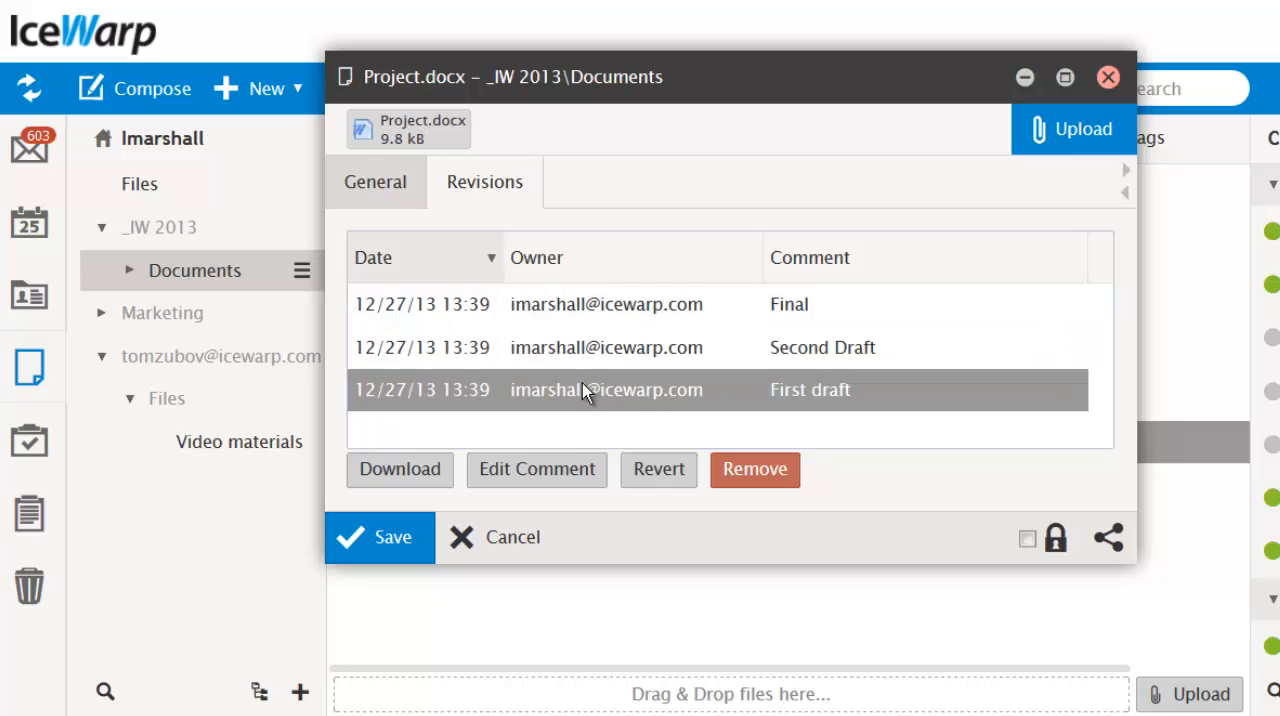
{"action": "mouse_move", "coordinate": [658, 470]}
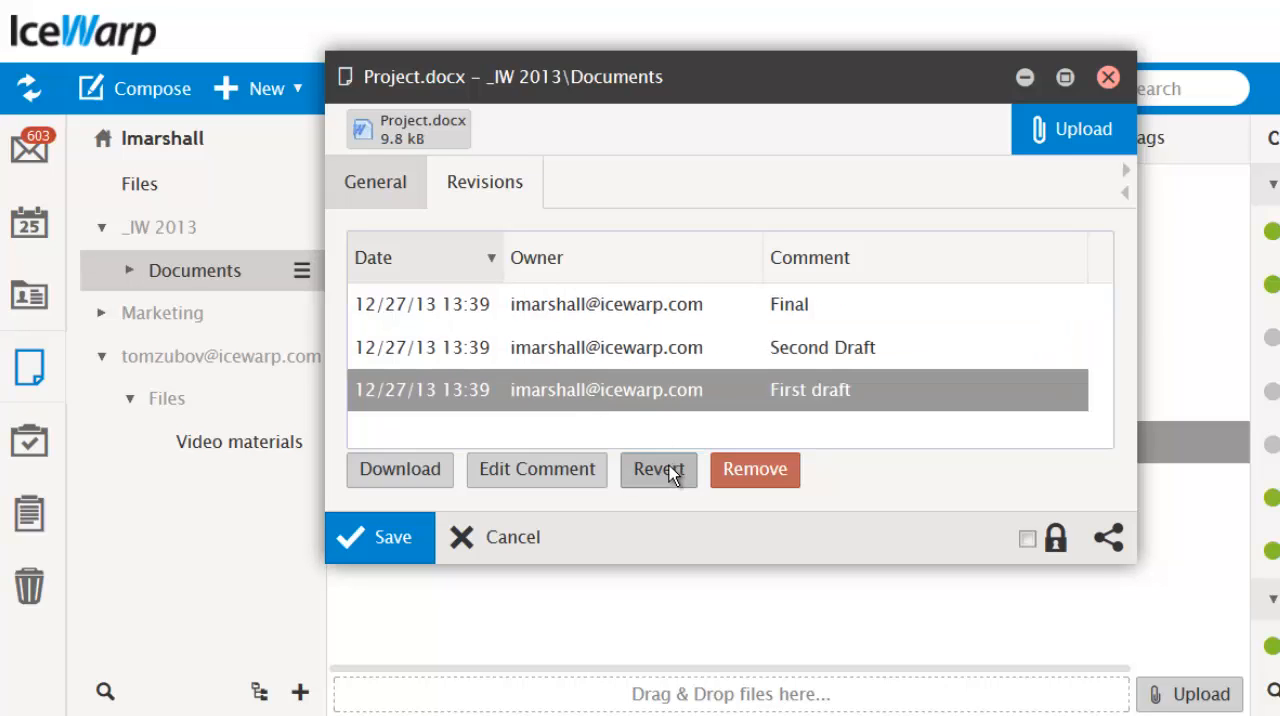
{"action": "left_click", "coordinate": [658, 470]}
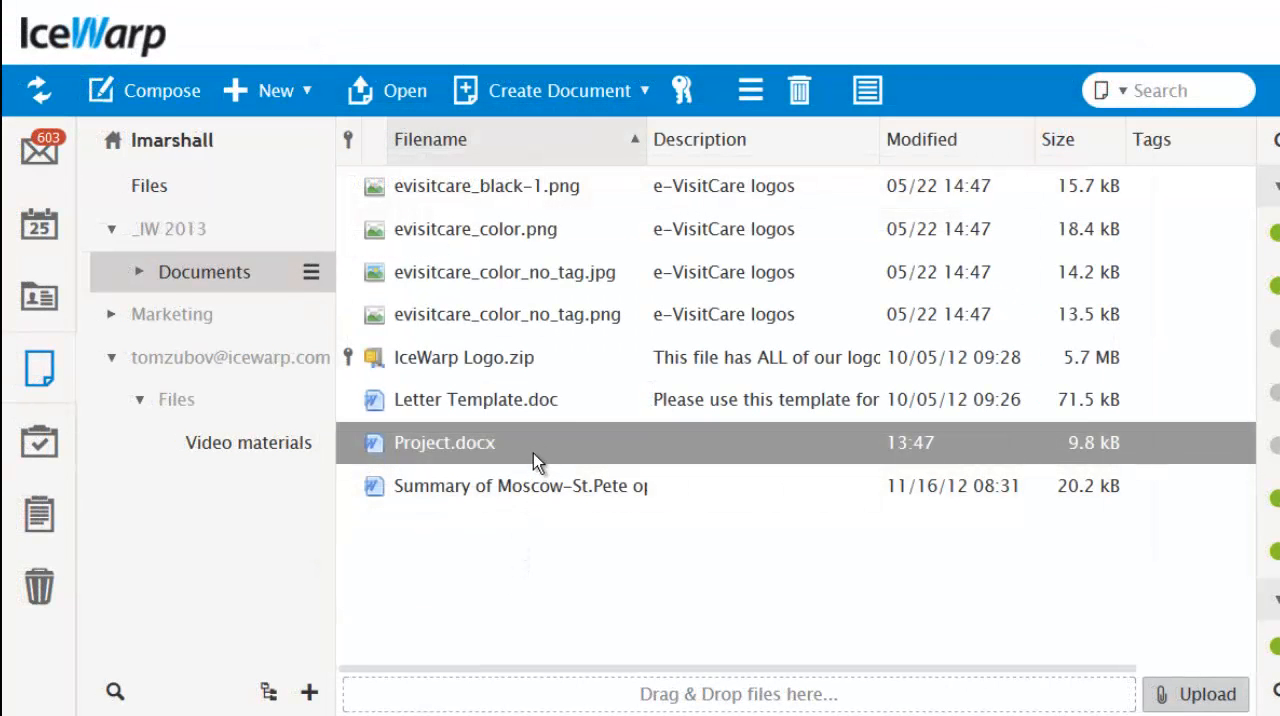
{"action": "mouse_move", "coordinate": [682, 90]}
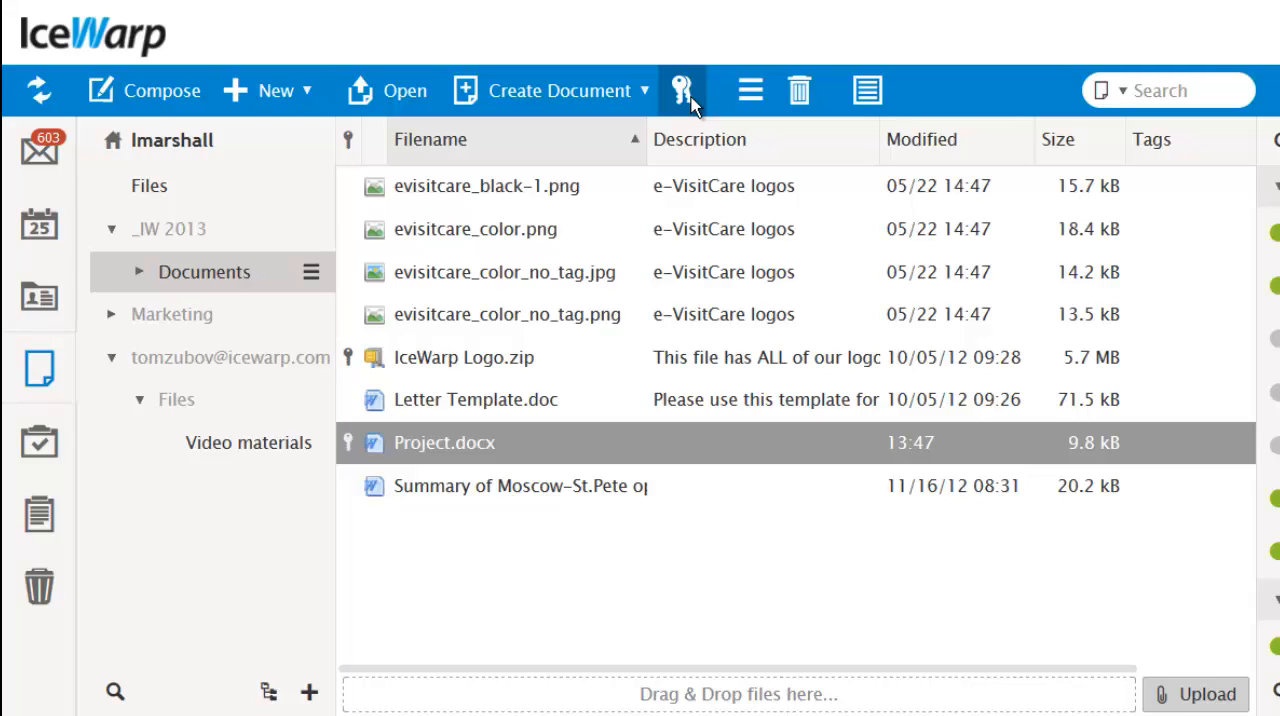
{"action": "mouse_move", "coordinate": [584, 456]}
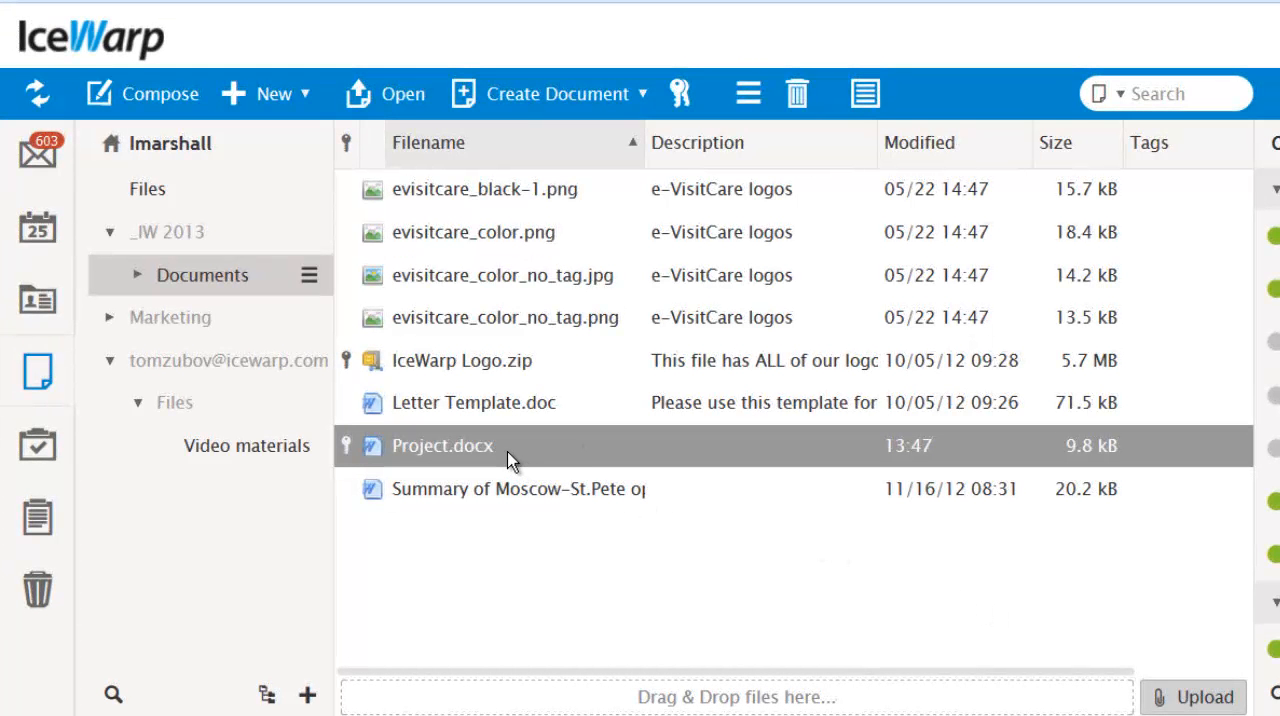
- Request change notifications for Project.docx for everyone with access plus Cliff
{"action": "right_click", "coordinate": [440, 444]}
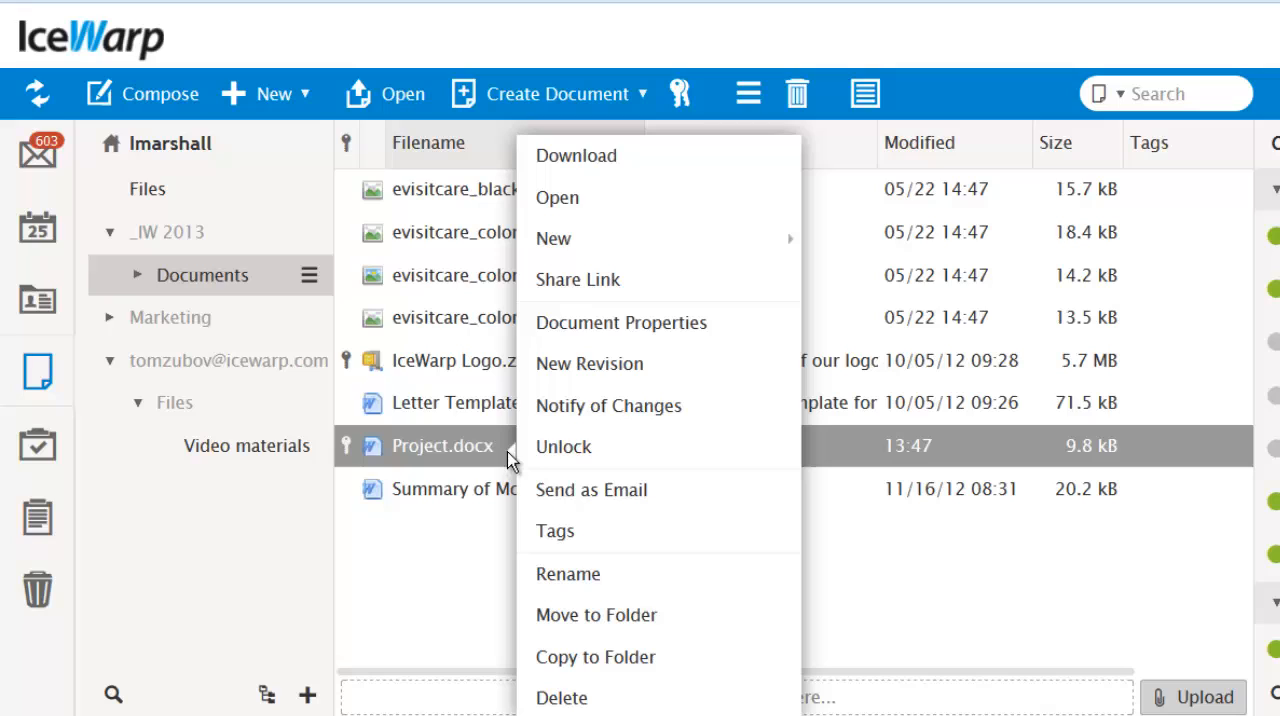
{"action": "left_click", "coordinate": [608, 404]}
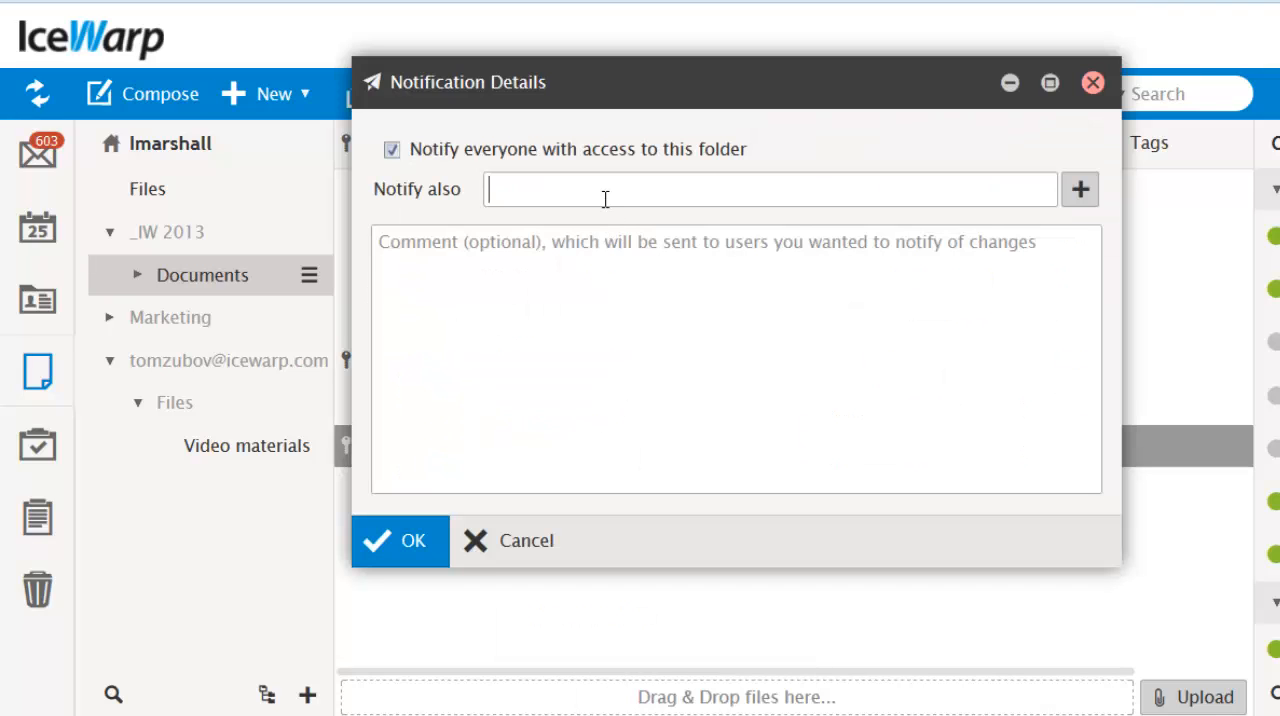
{"action": "type", "text": "Cliff"}
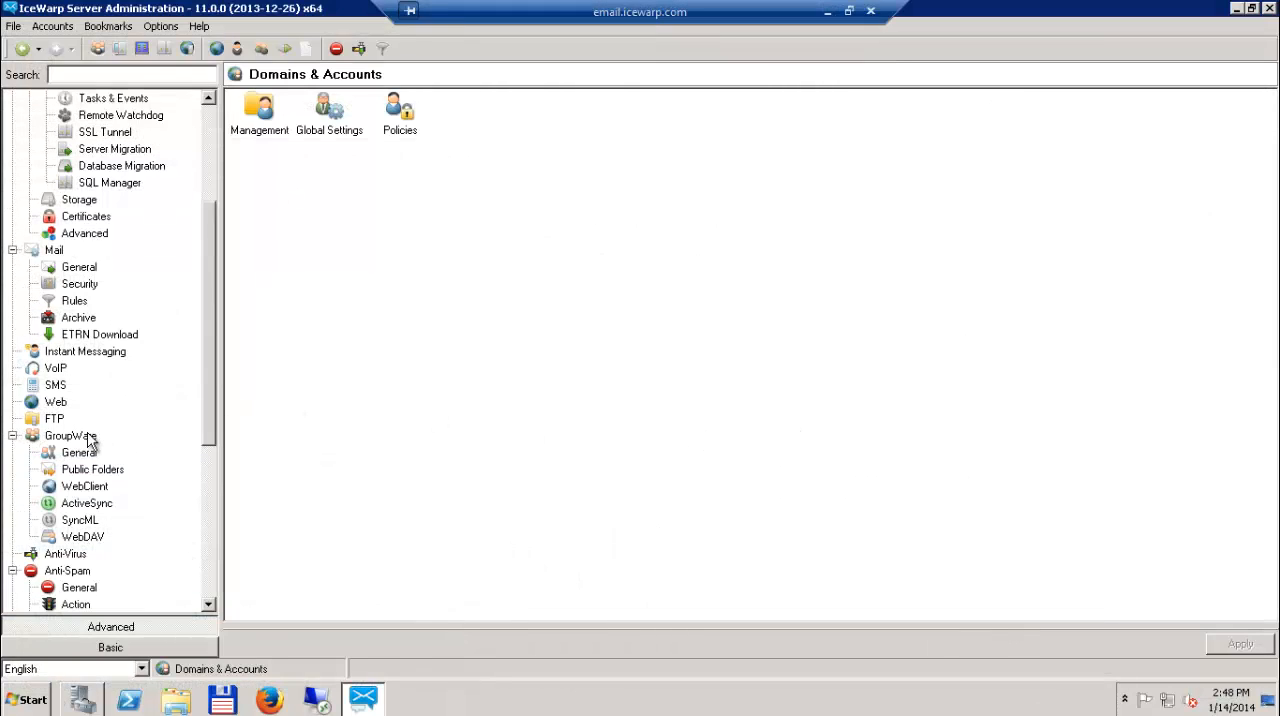
- Open ActiveSync Device Management, select an Android device and manage its policies
{"action": "left_click", "coordinate": [70, 434]}
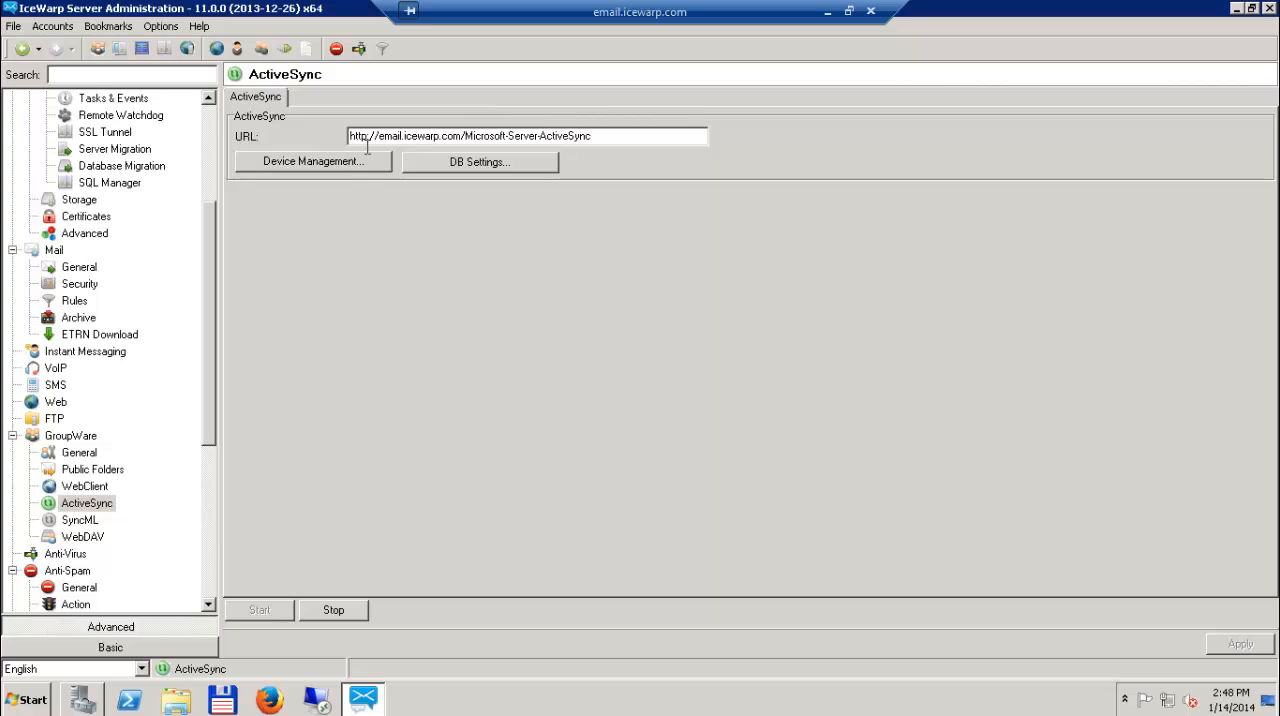
{"action": "left_click", "coordinate": [312, 160]}
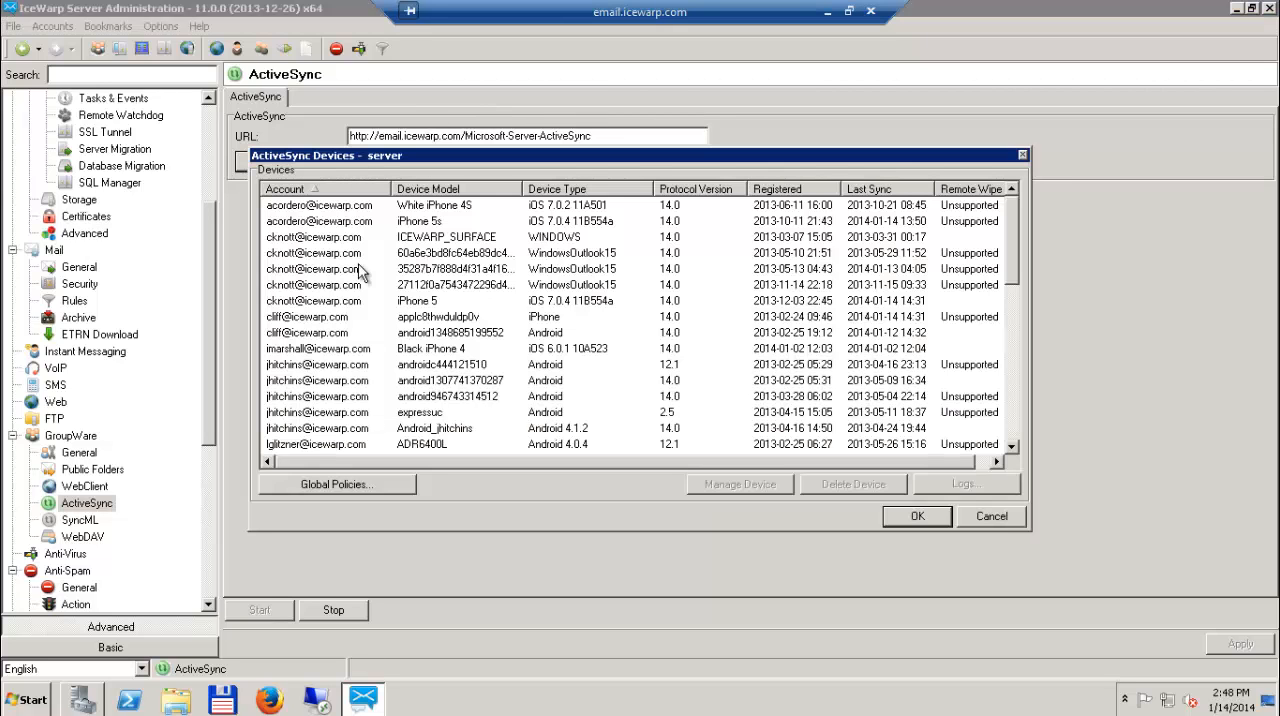
{"action": "left_click", "coordinate": [450, 332]}
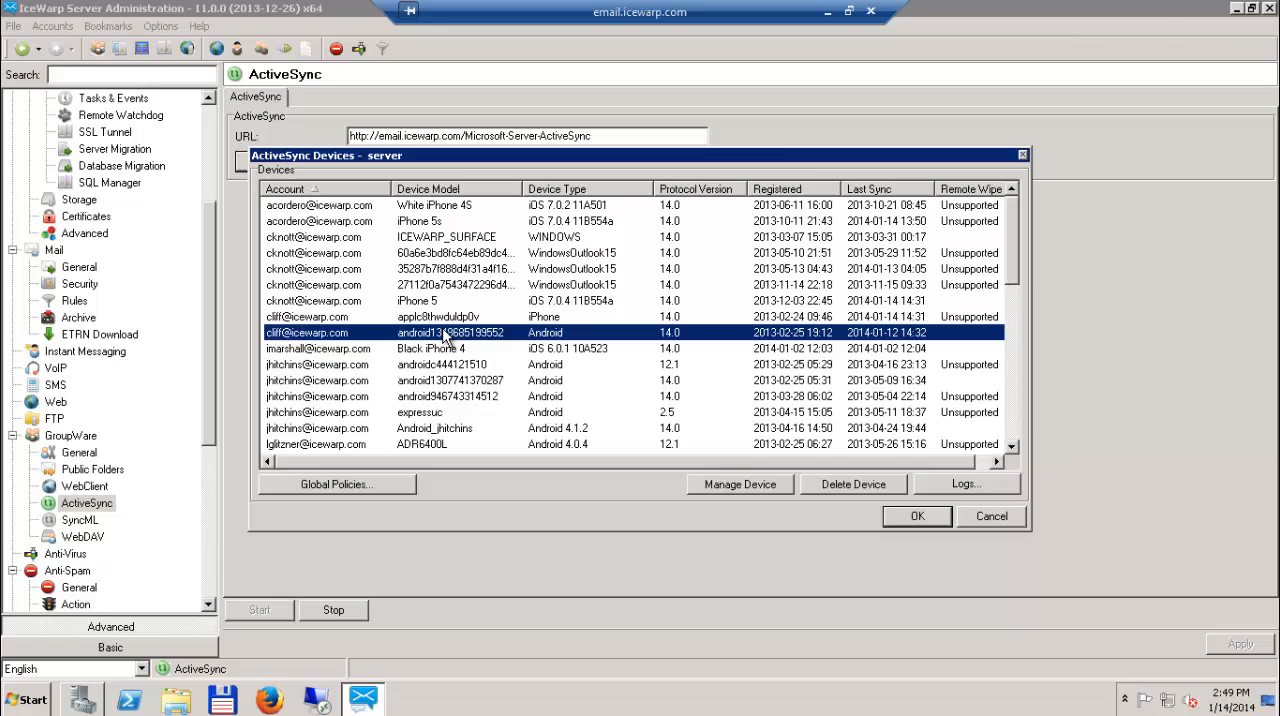
{"action": "left_click", "coordinate": [336, 484]}
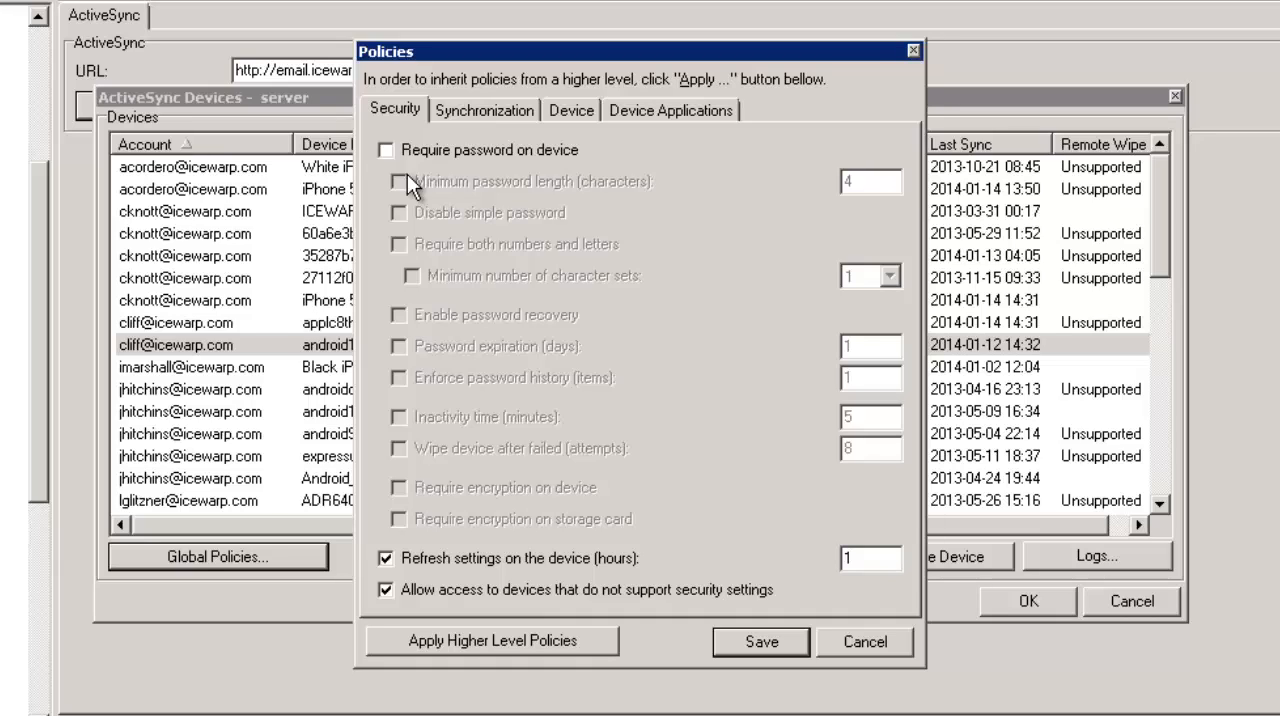
{"action": "mouse_move", "coordinate": [460, 136]}
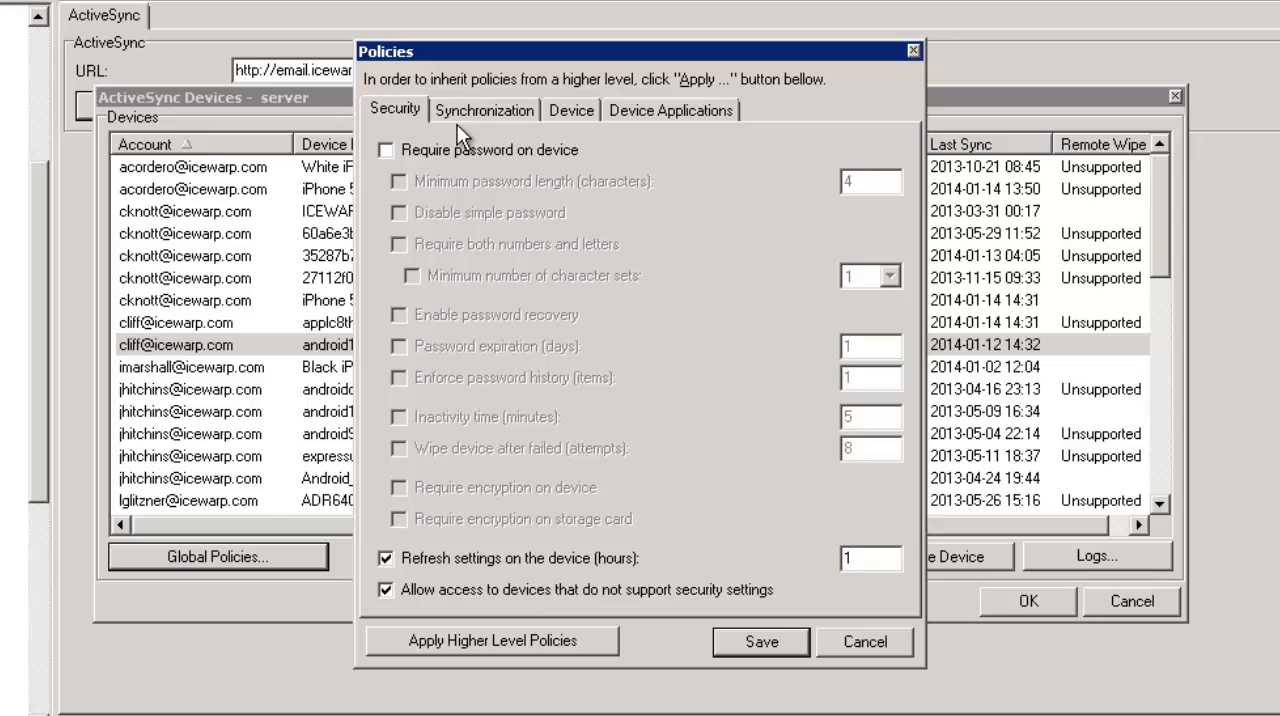
- Review the Synchronization and Device policy tabs, then move on to the Anti-Spam section
{"action": "left_click", "coordinate": [484, 110]}
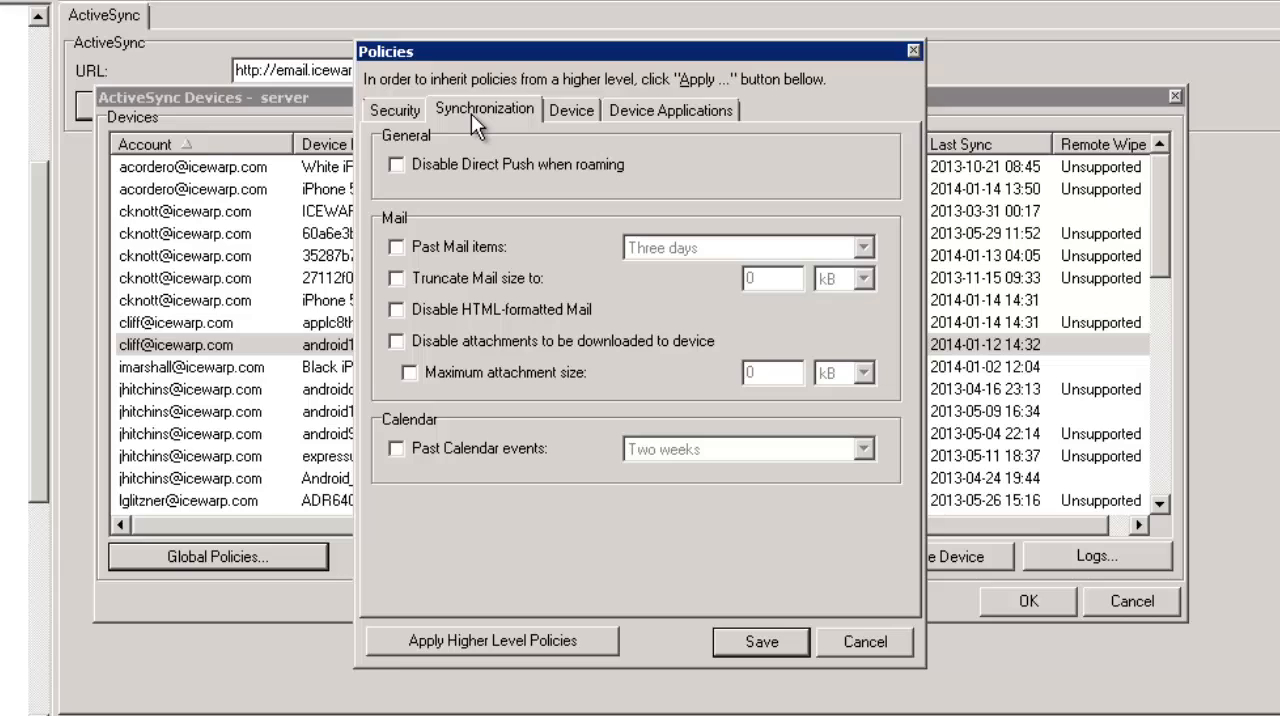
{"action": "mouse_move", "coordinate": [580, 122]}
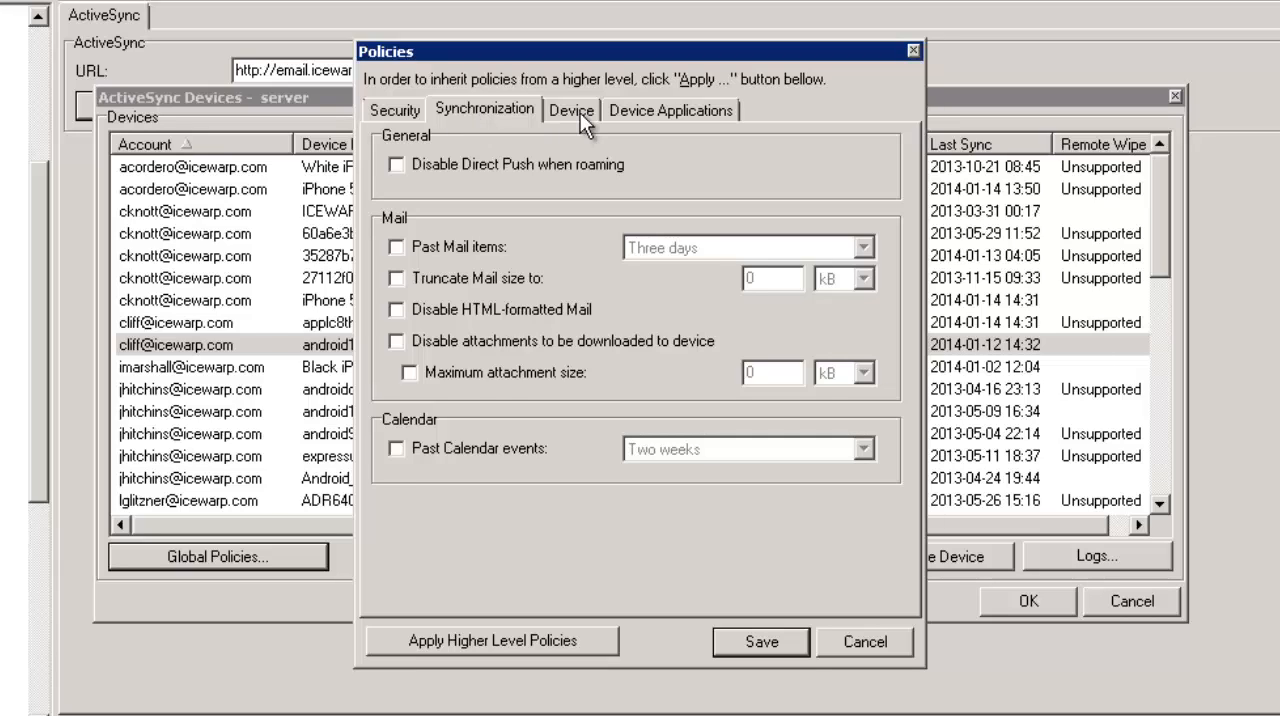
{"action": "left_click", "coordinate": [572, 110]}
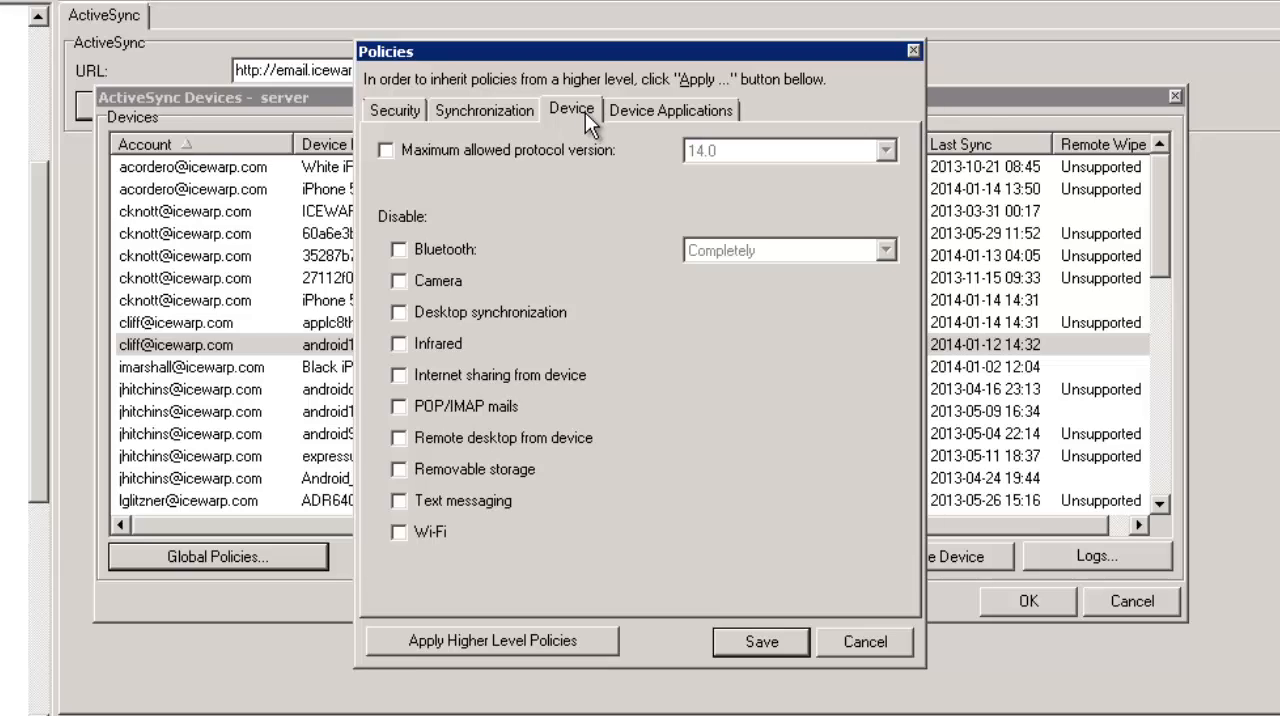
{"action": "left_click", "coordinate": [672, 110]}
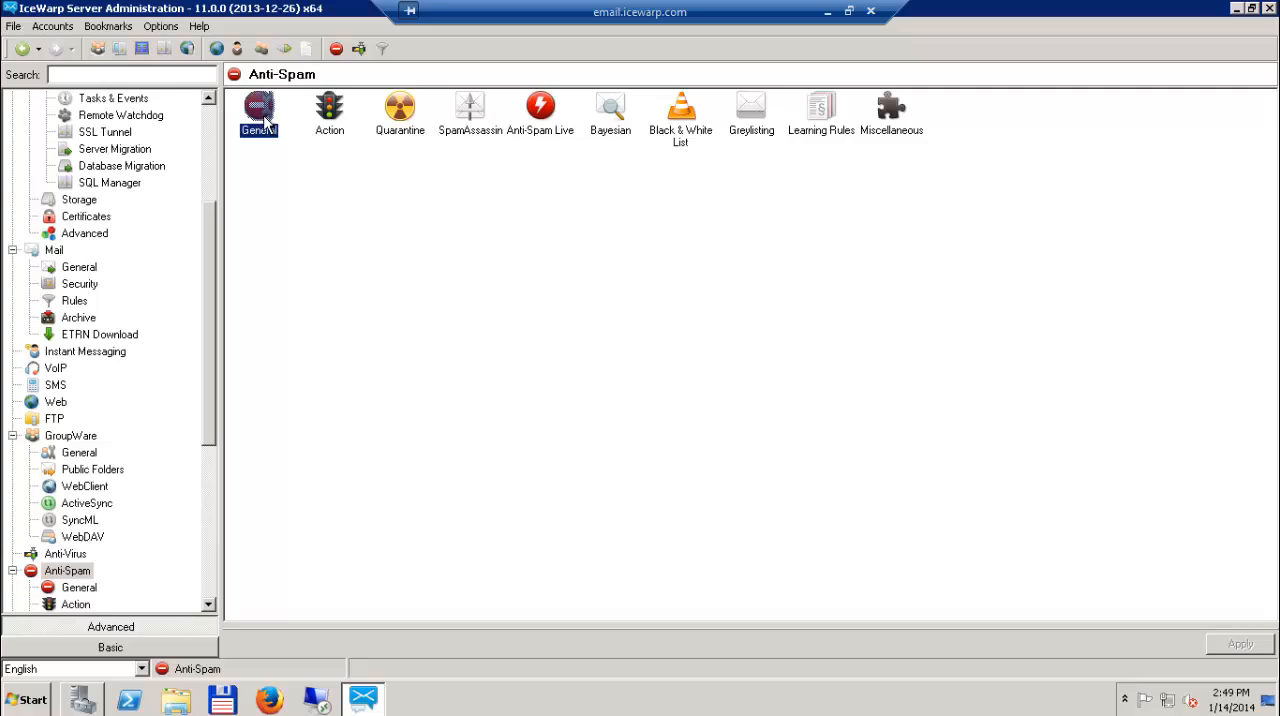
- View the Anti-Spam General update settings and the SpamAssassin options
{"action": "left_click", "coordinate": [258, 112]}
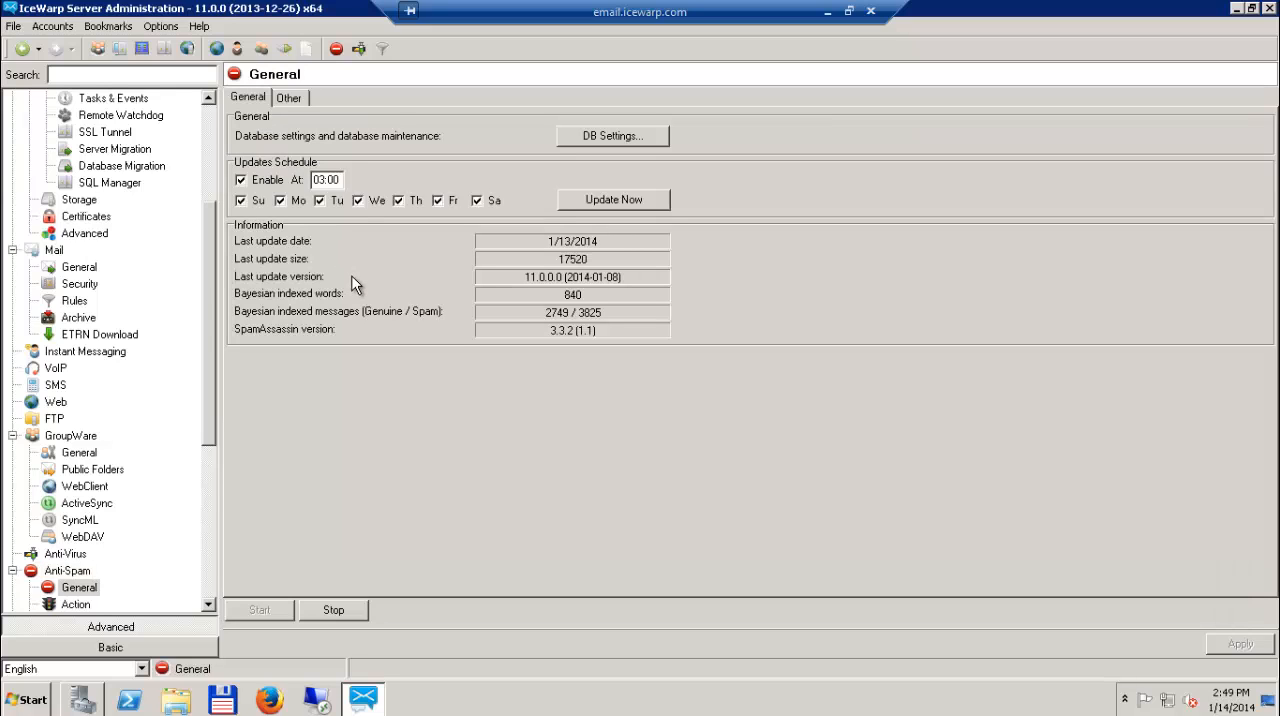
{"action": "mouse_move", "coordinate": [212, 330]}
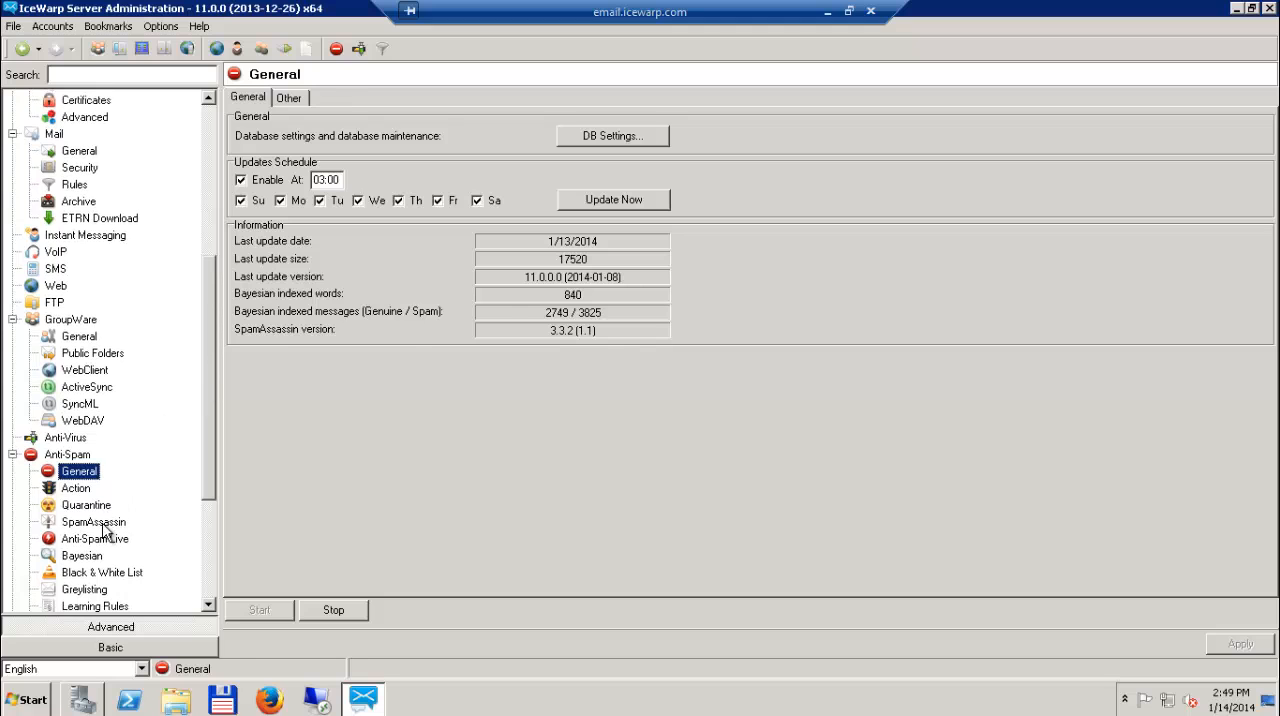
{"action": "left_click", "coordinate": [92, 520]}
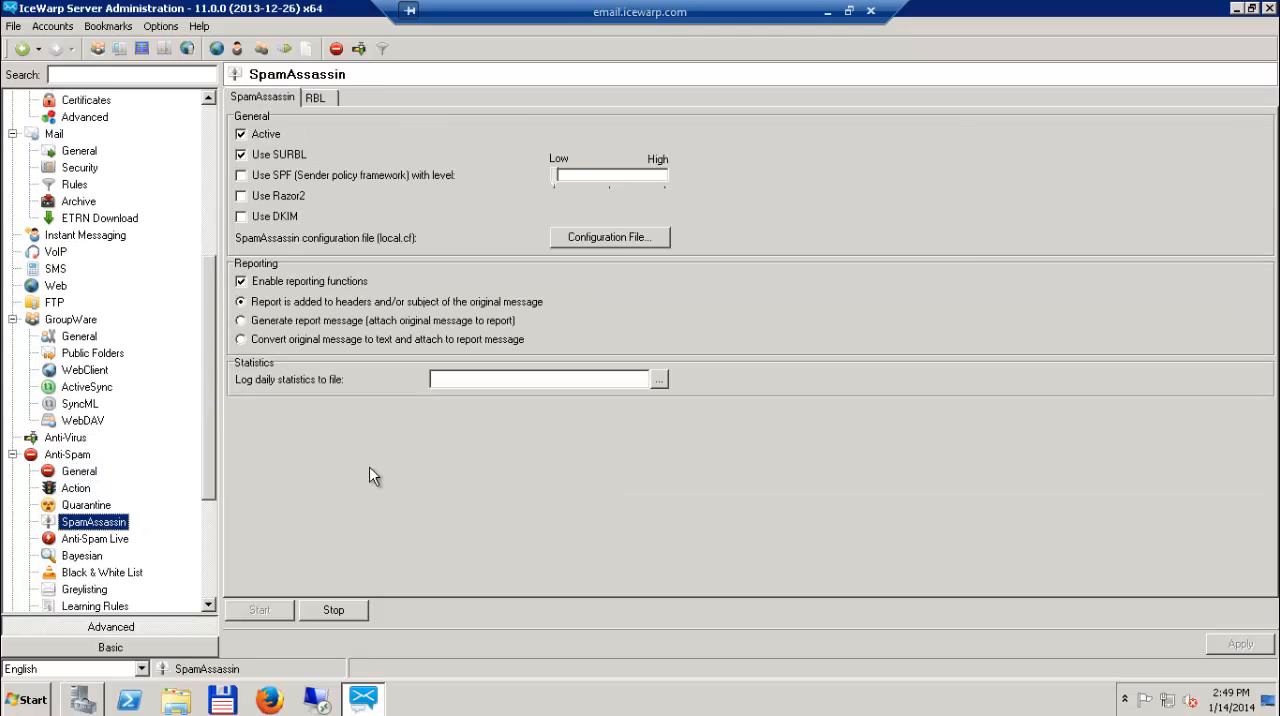
{"action": "scroll", "scroll_direction": "down", "scroll_amount": 3}
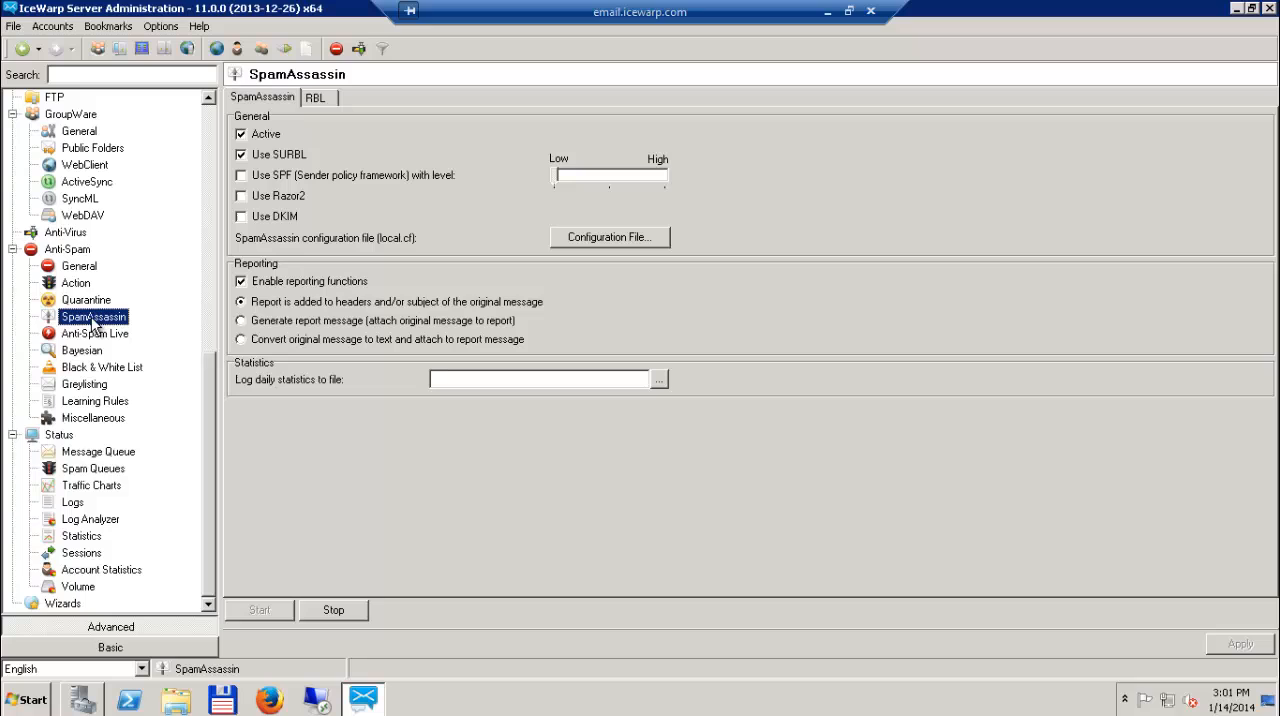
{"action": "mouse_move", "coordinate": [72, 240]}
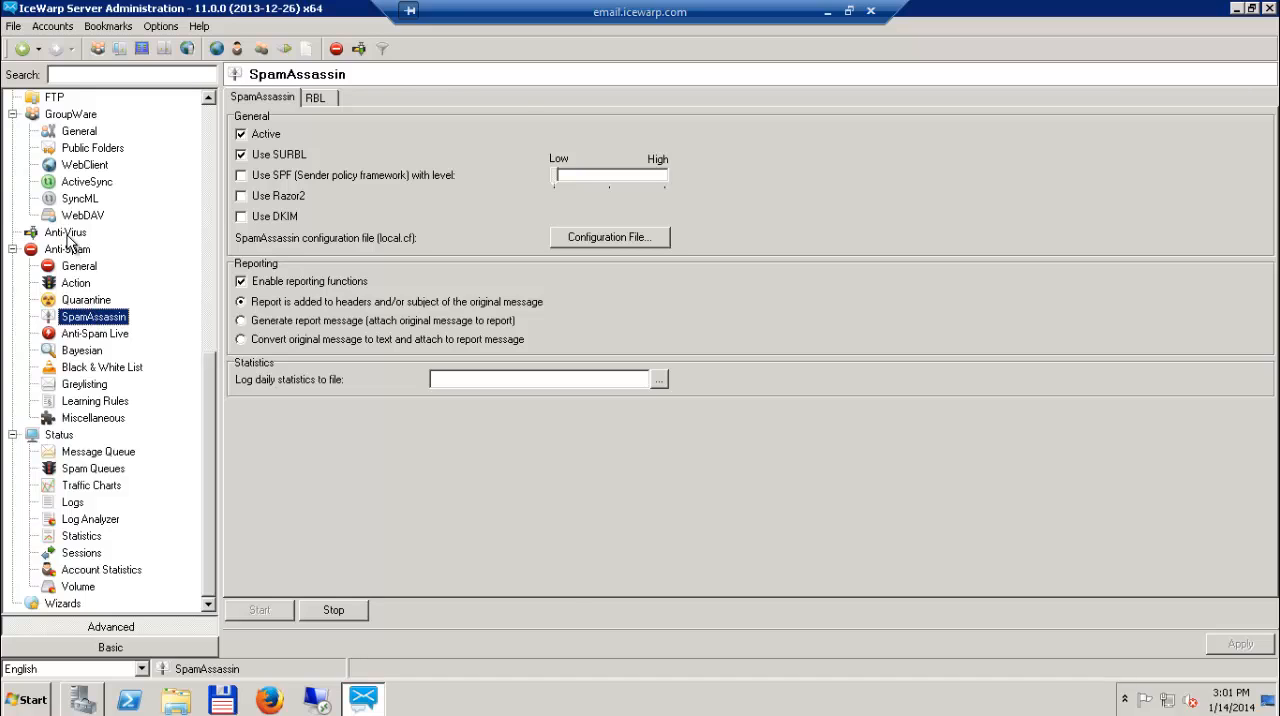
- View the Anti-Virus Action settings for infected mail
{"action": "left_click", "coordinate": [64, 232]}
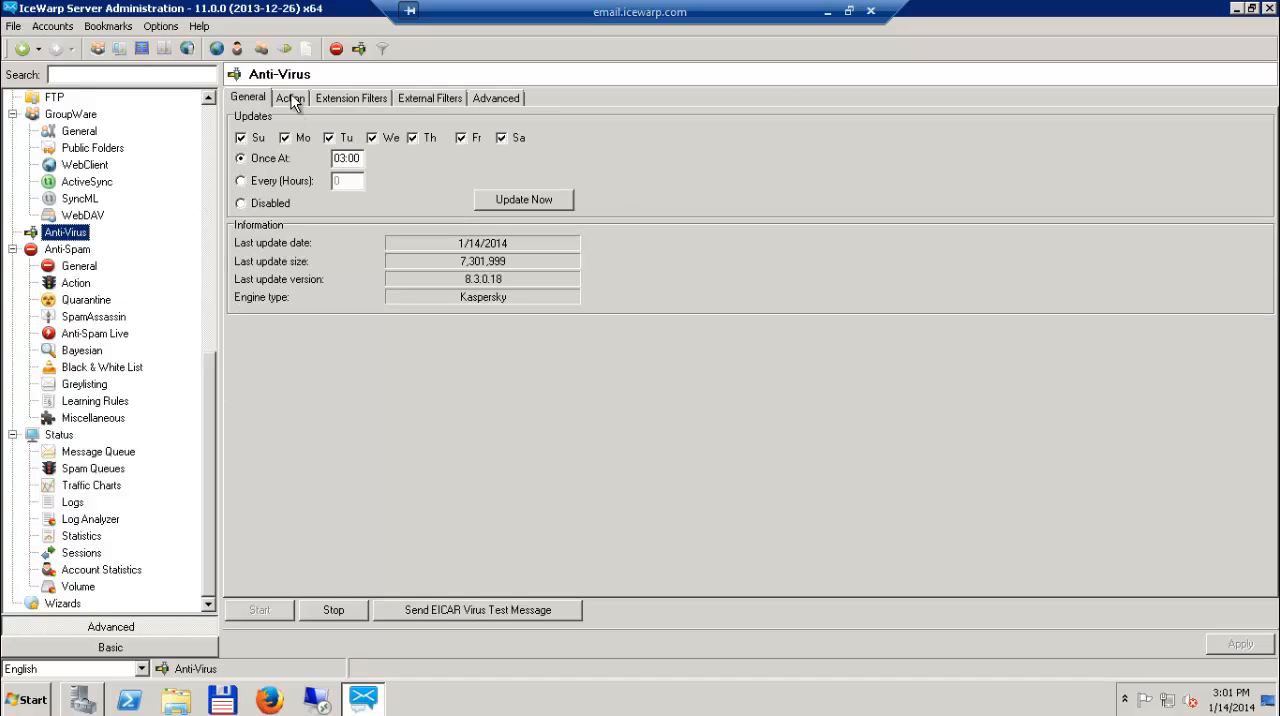
{"action": "left_click", "coordinate": [290, 96]}
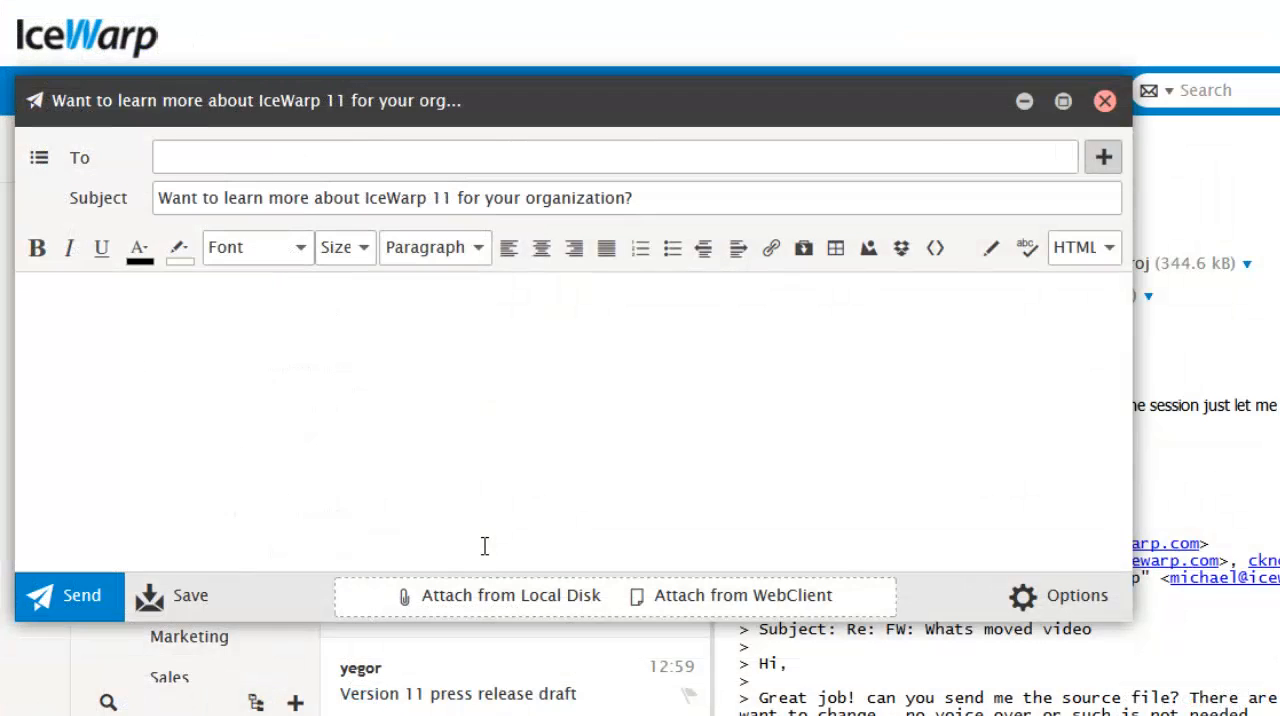
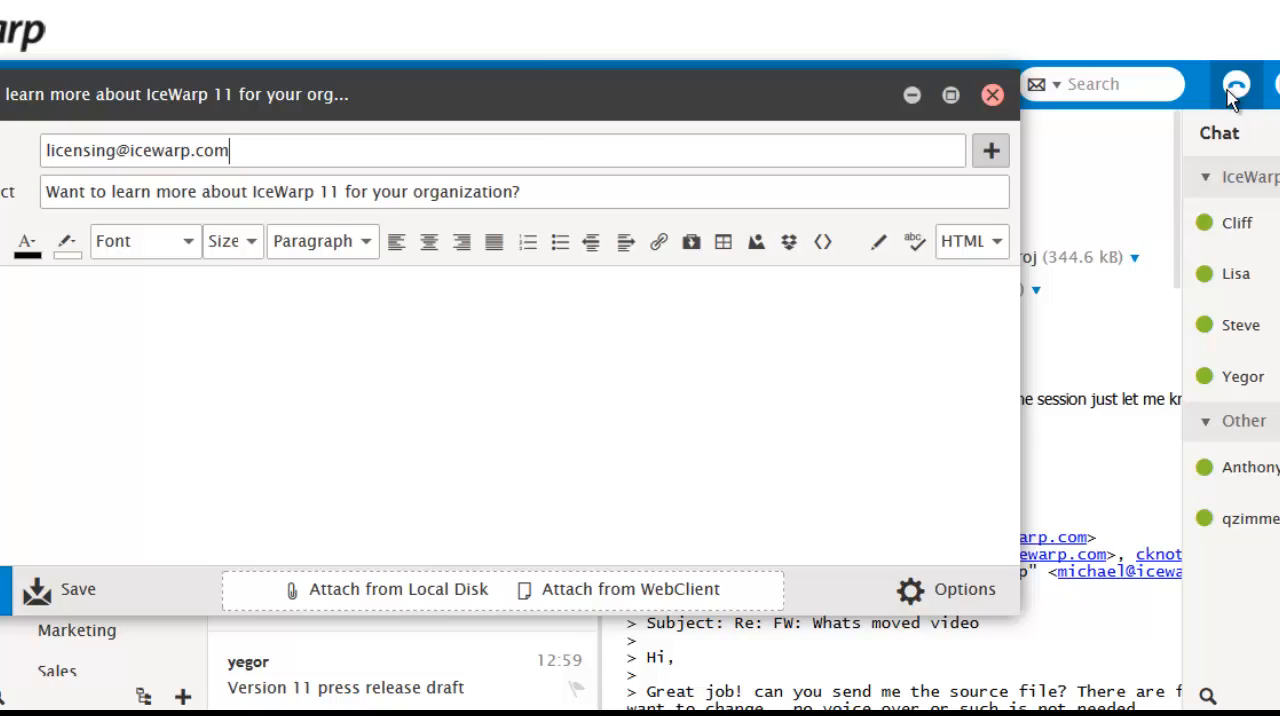
{"action": "left_click", "coordinate": [1236, 84]}
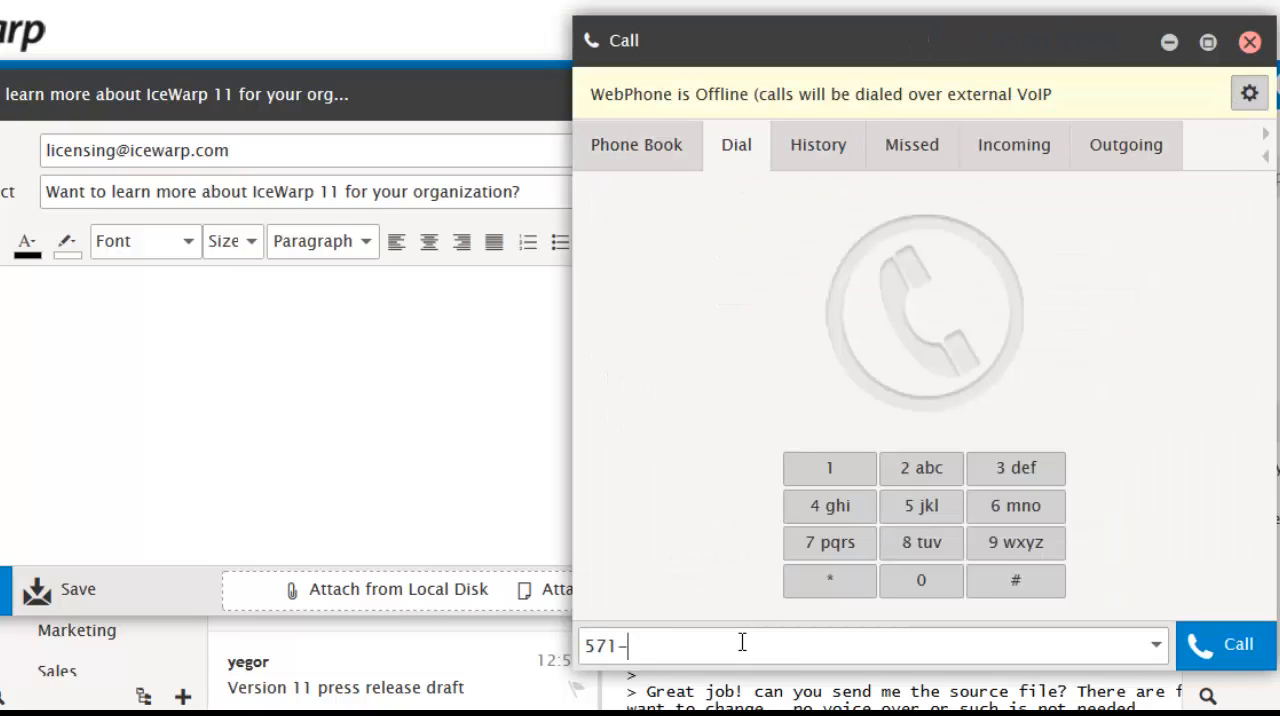
{"action": "type", "text": "481-4611"}
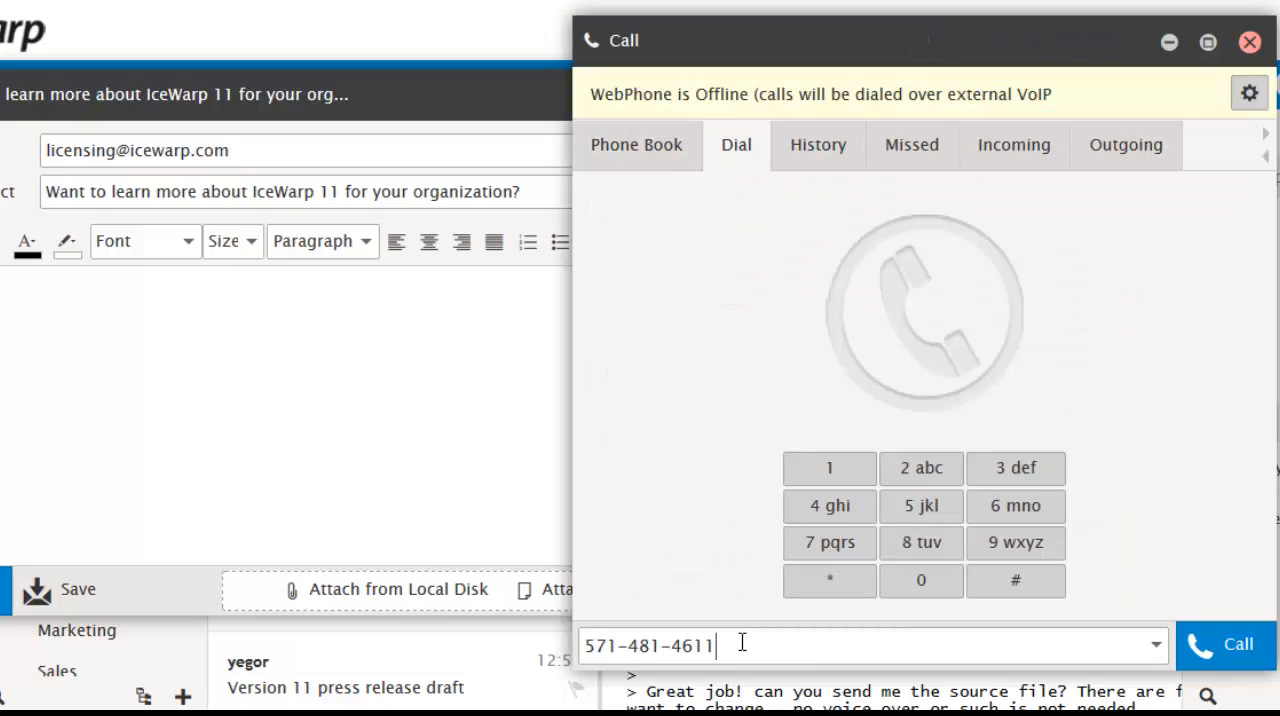